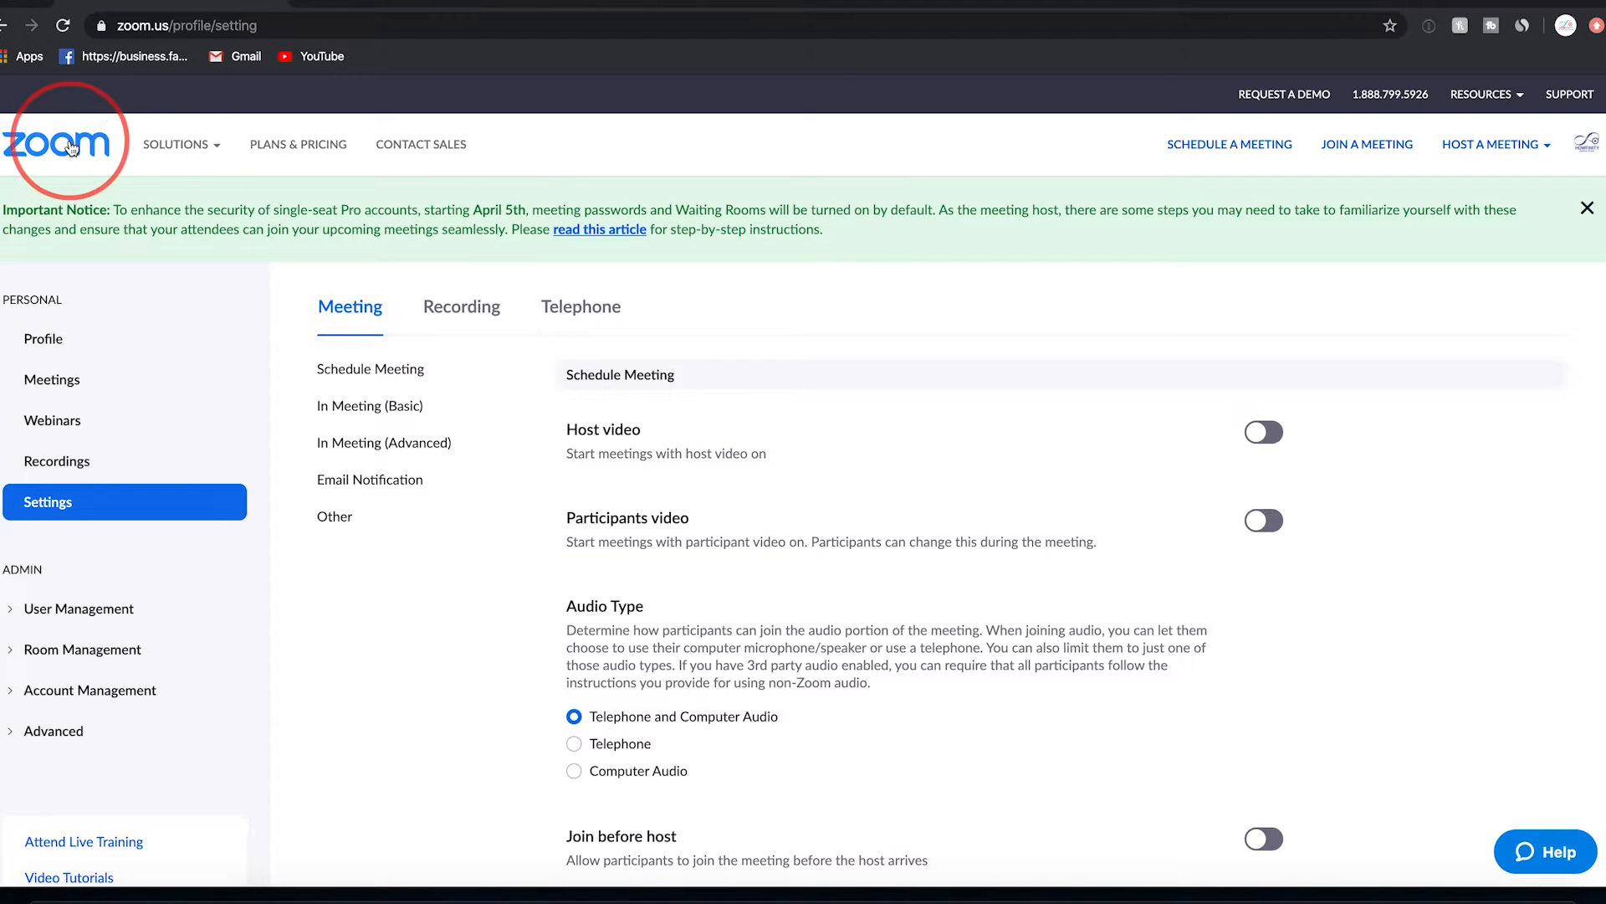
Go to My Account and show the account's upcoming meetings list
click(57, 142)
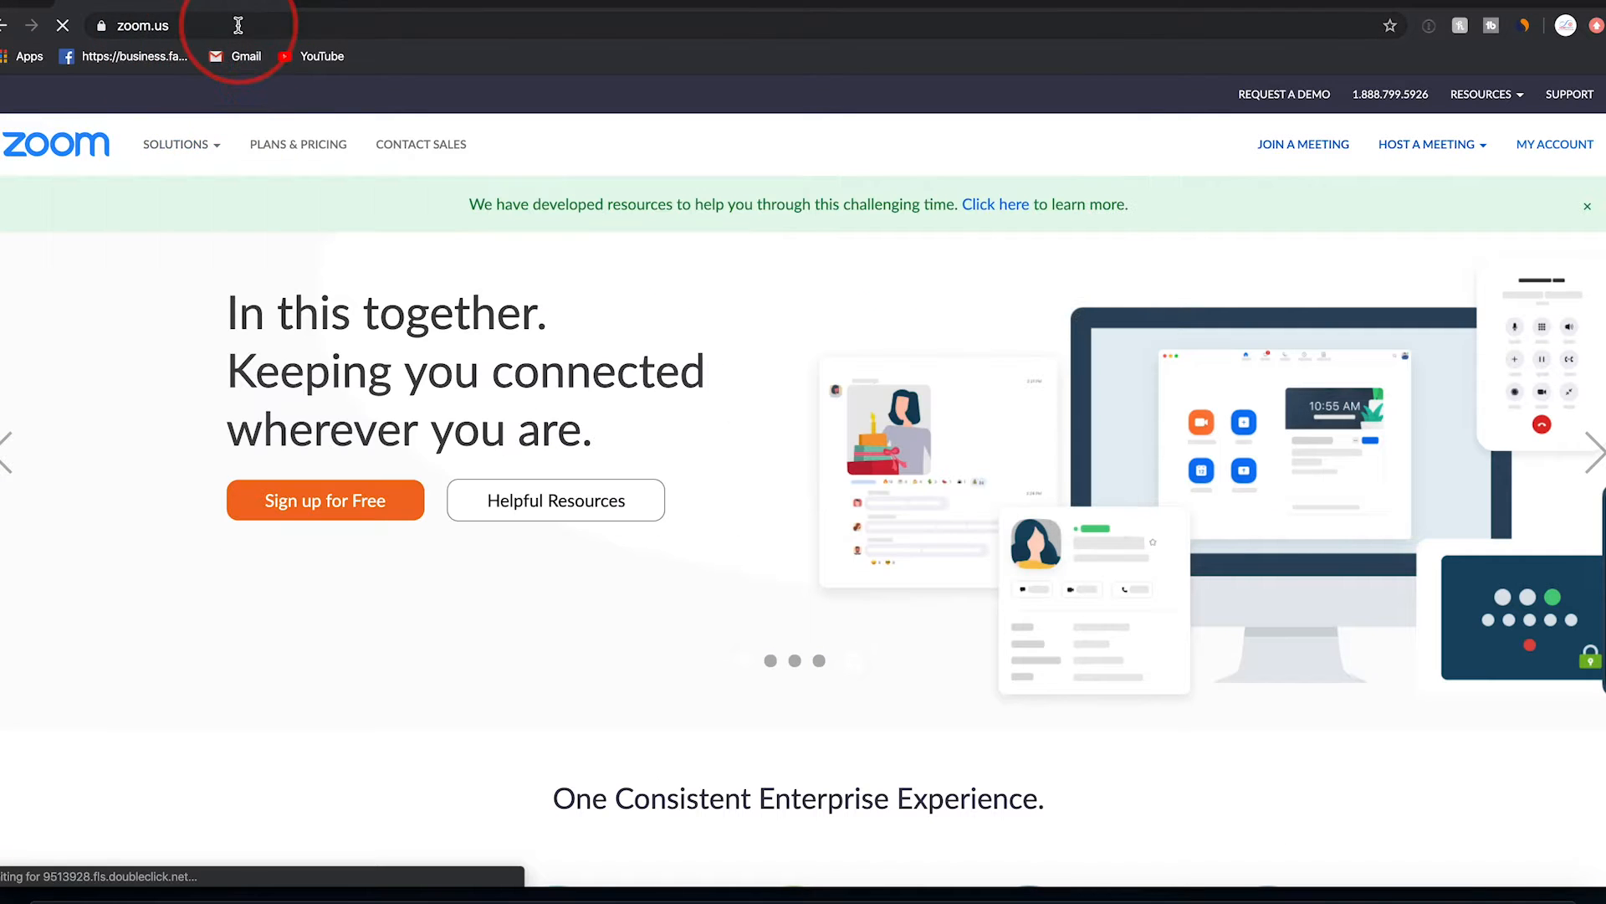
mouse_move(1560, 159)
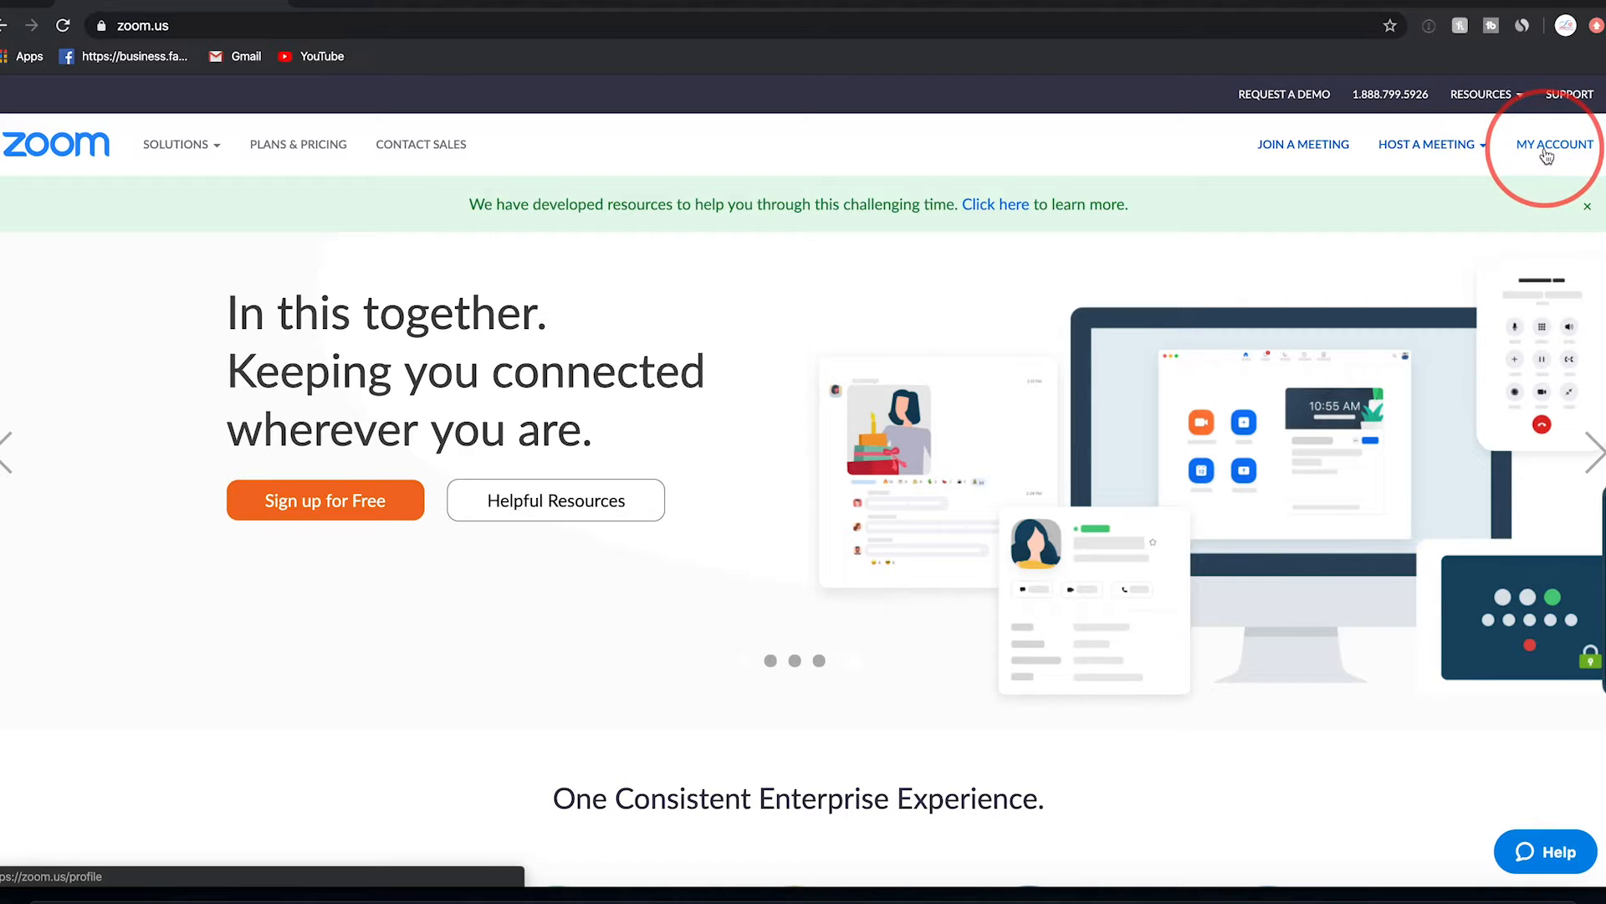
click(1554, 144)
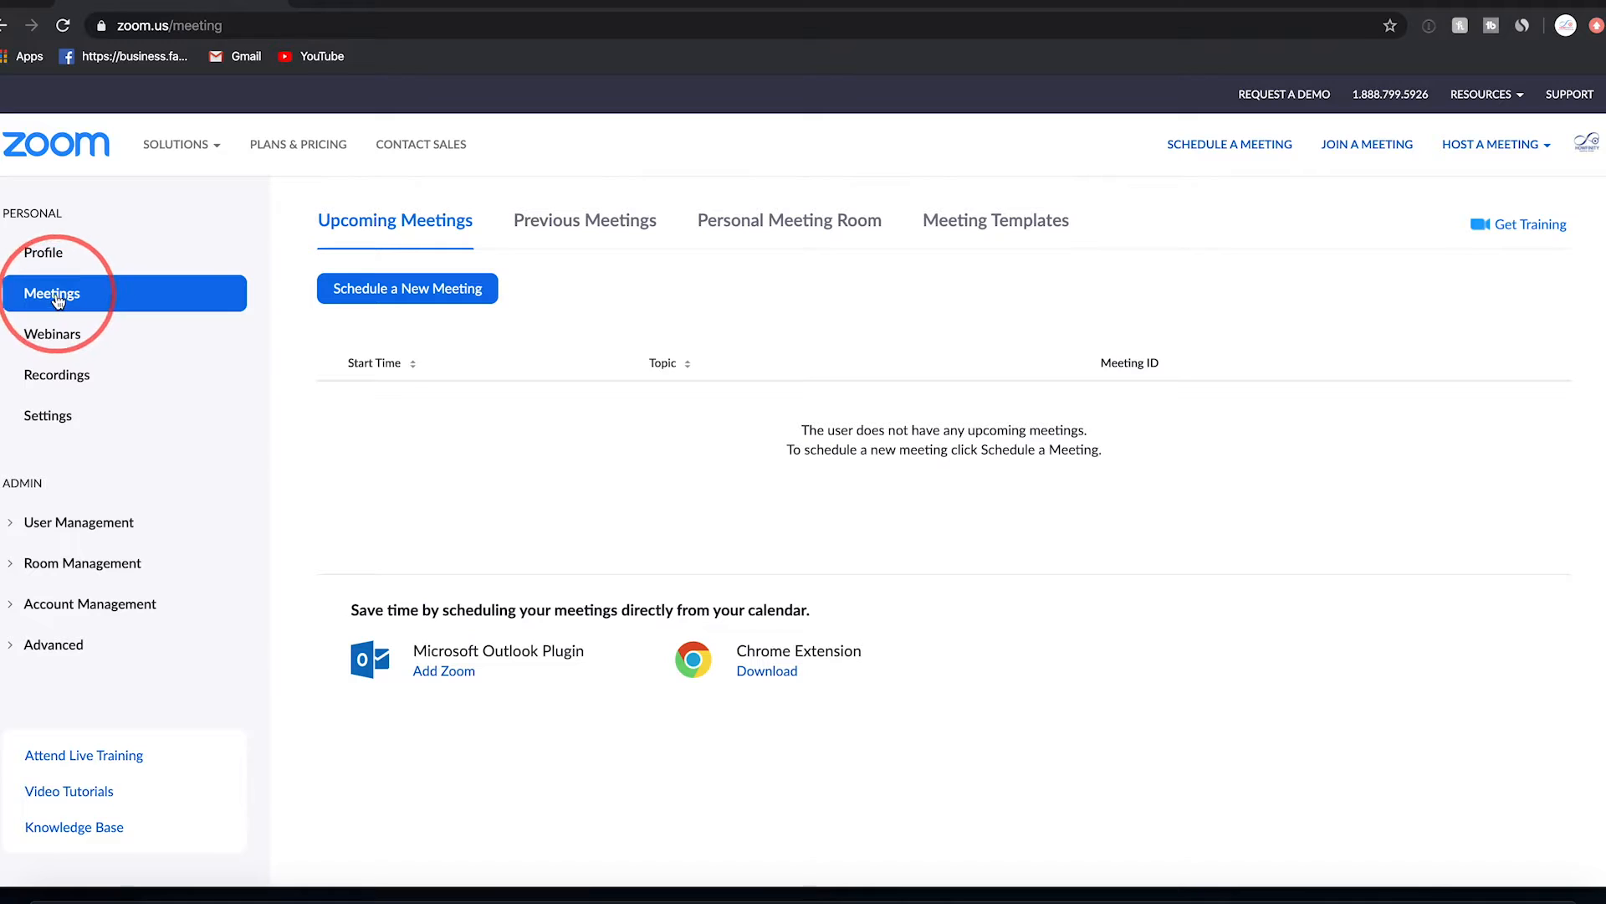
click(406, 288)
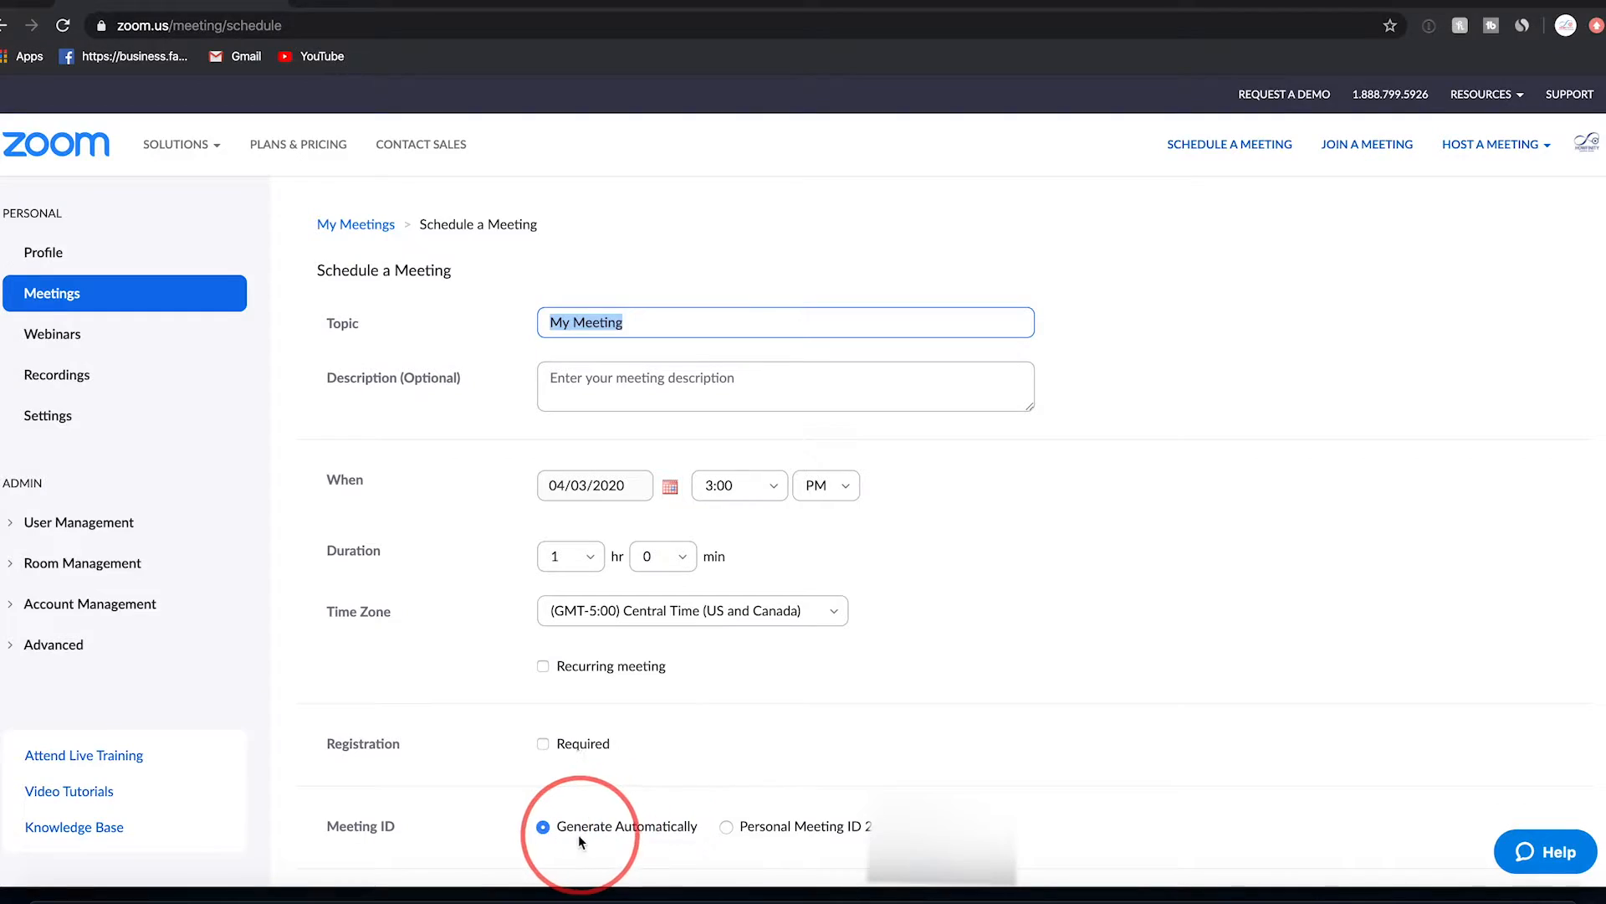
Scroll the Schedule a Meeting form down to the Meeting ID and password options
scroll(down, 3)
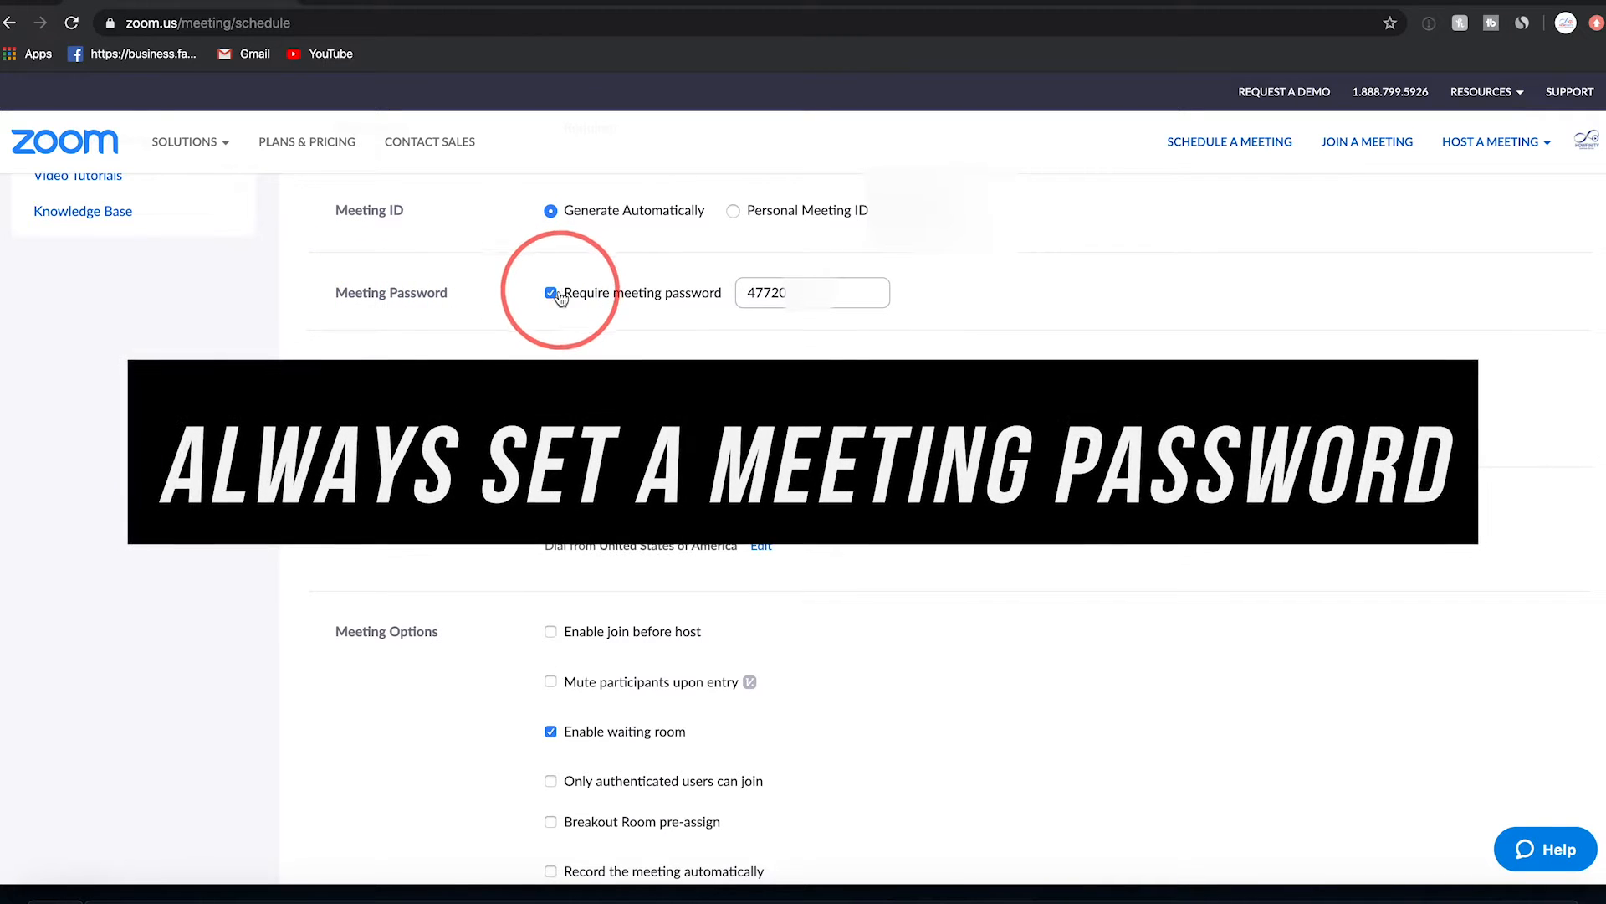
mouse_move(848, 335)
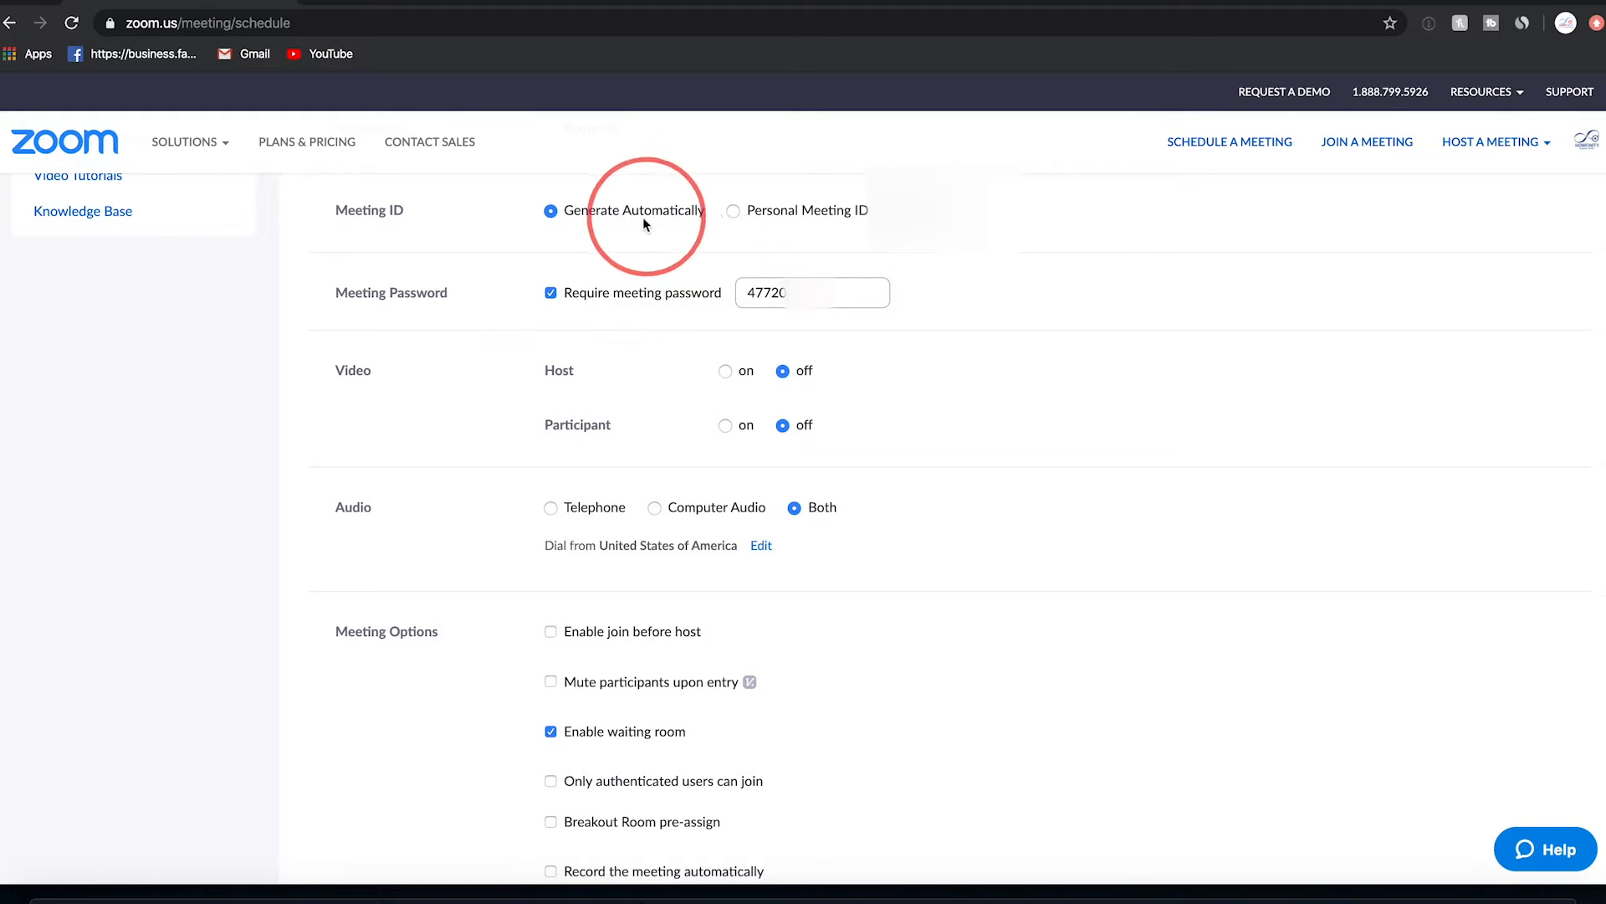
mouse_move(719, 293)
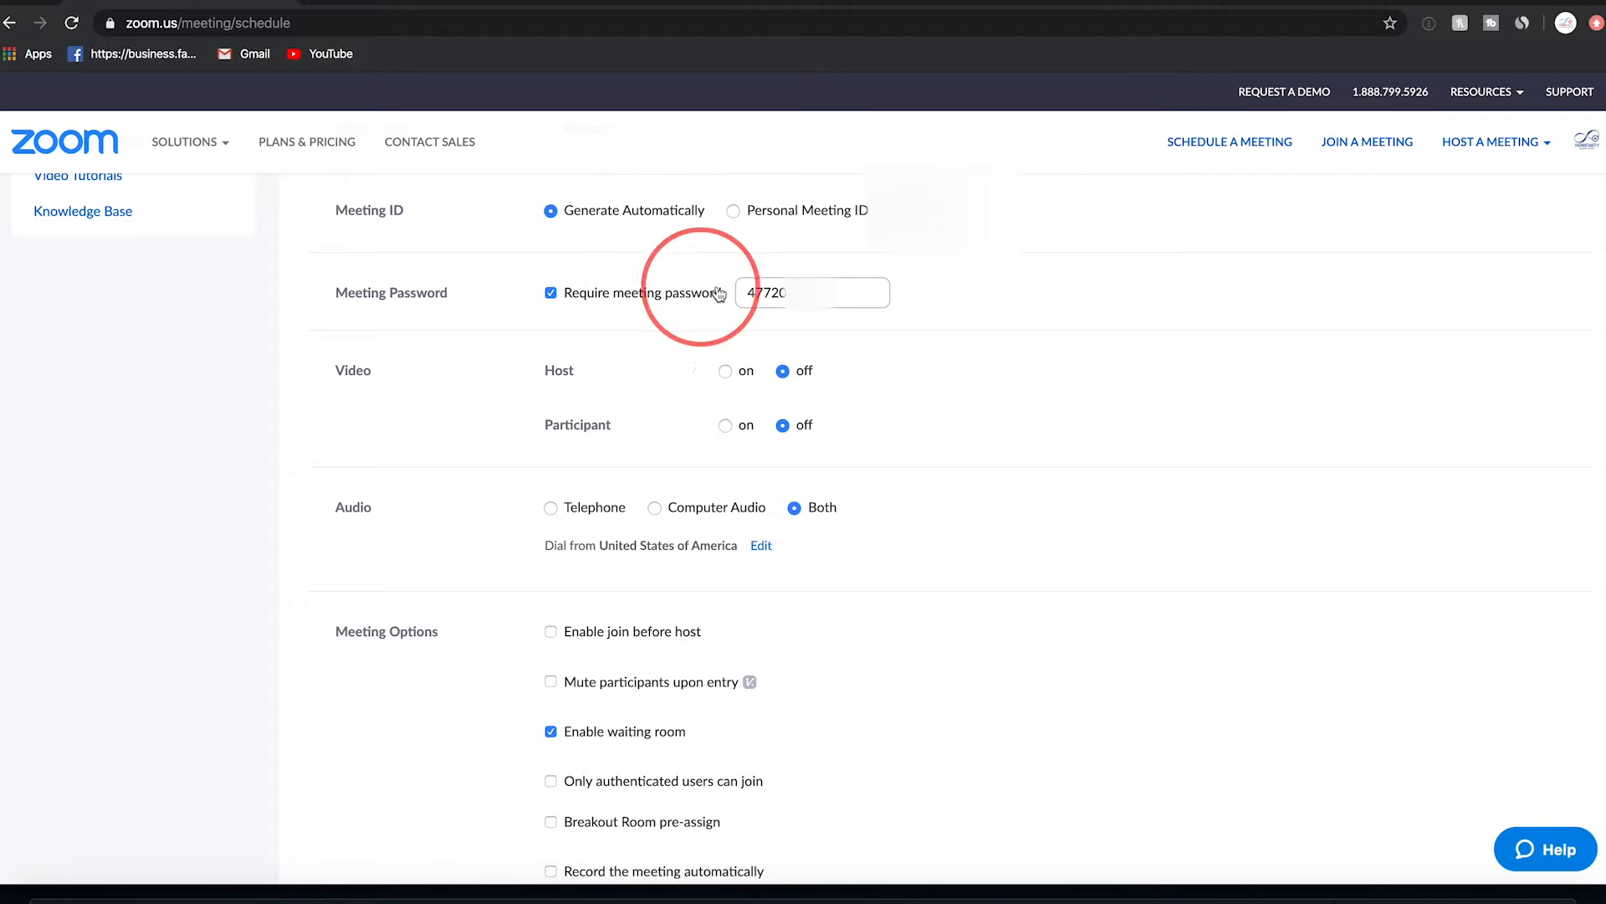
mouse_move(799, 293)
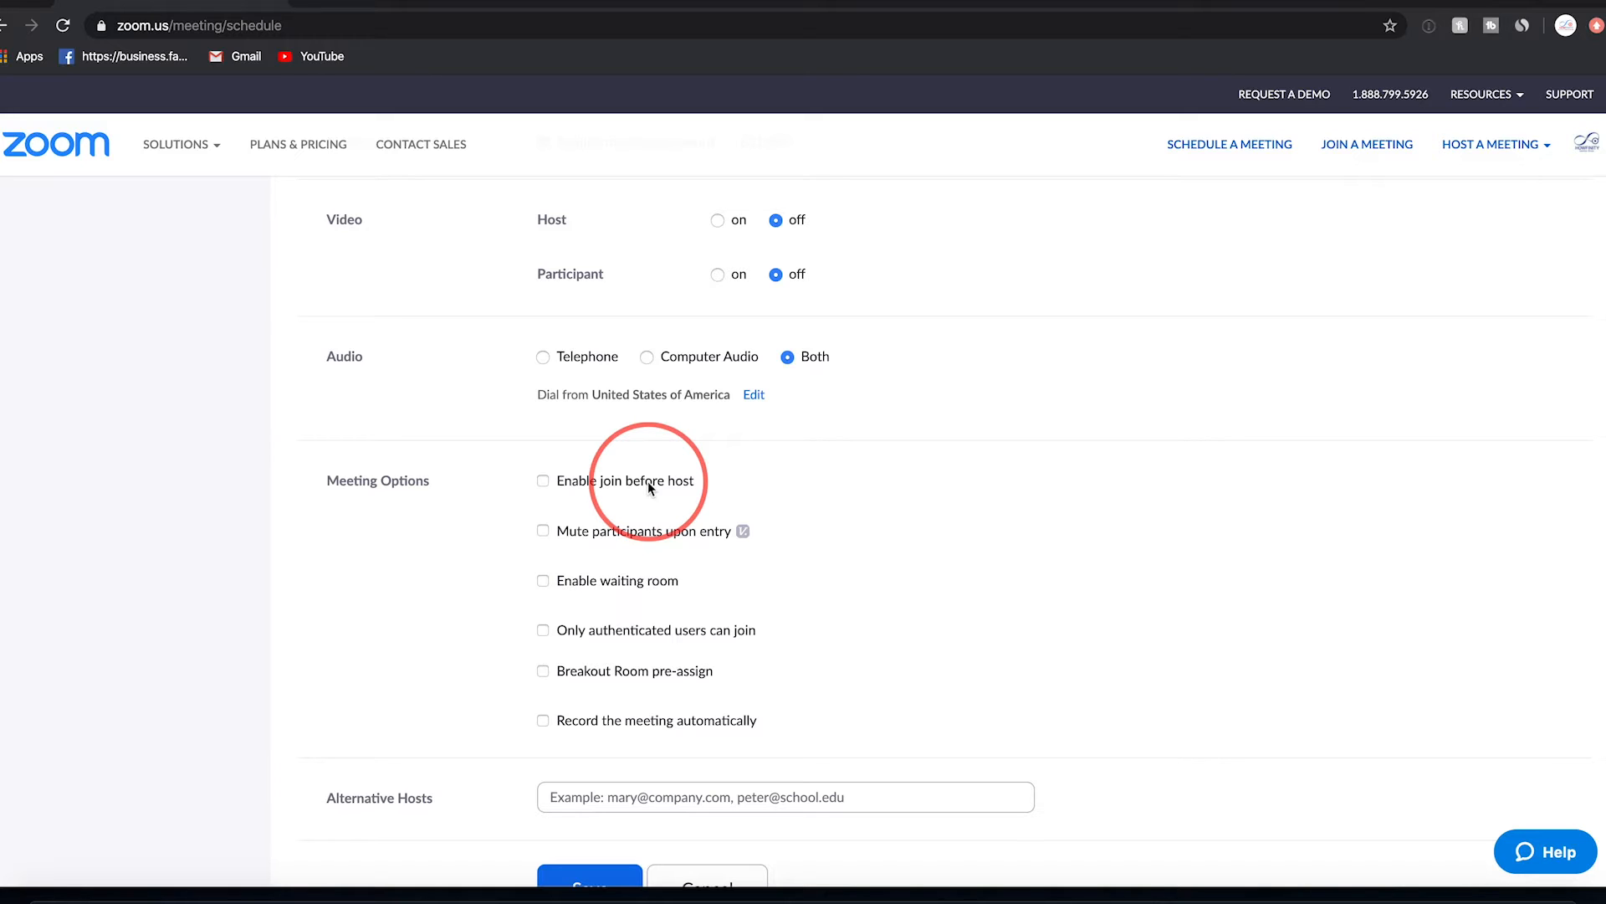
mouse_move(578, 569)
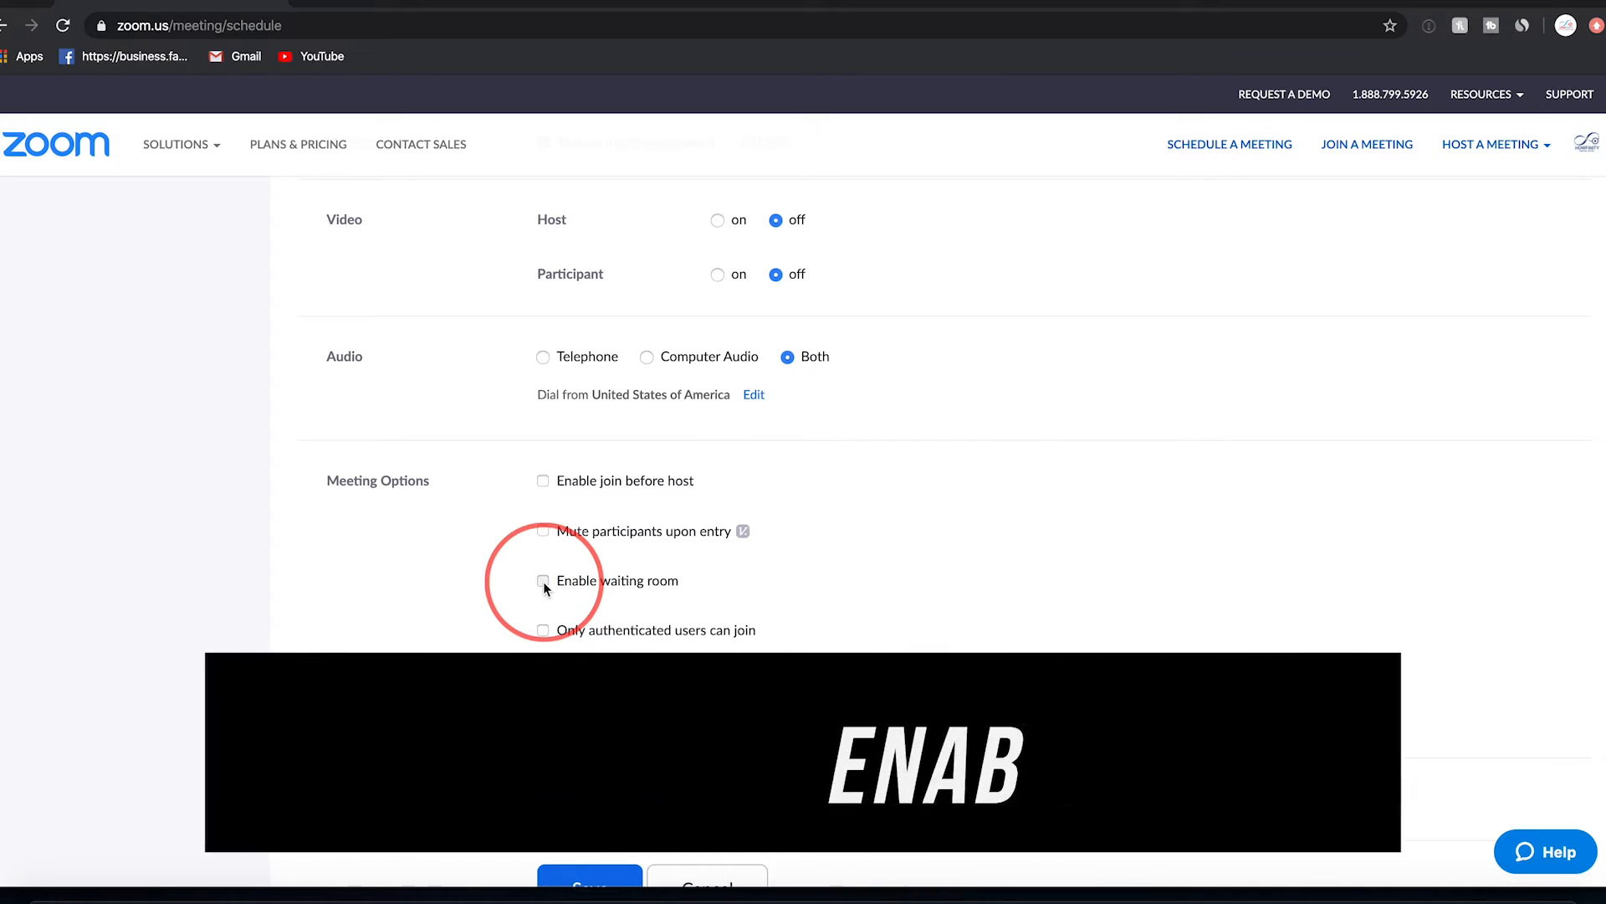
Enable the waiting room for this meeting, then go to the account Settings page
click(542, 581)
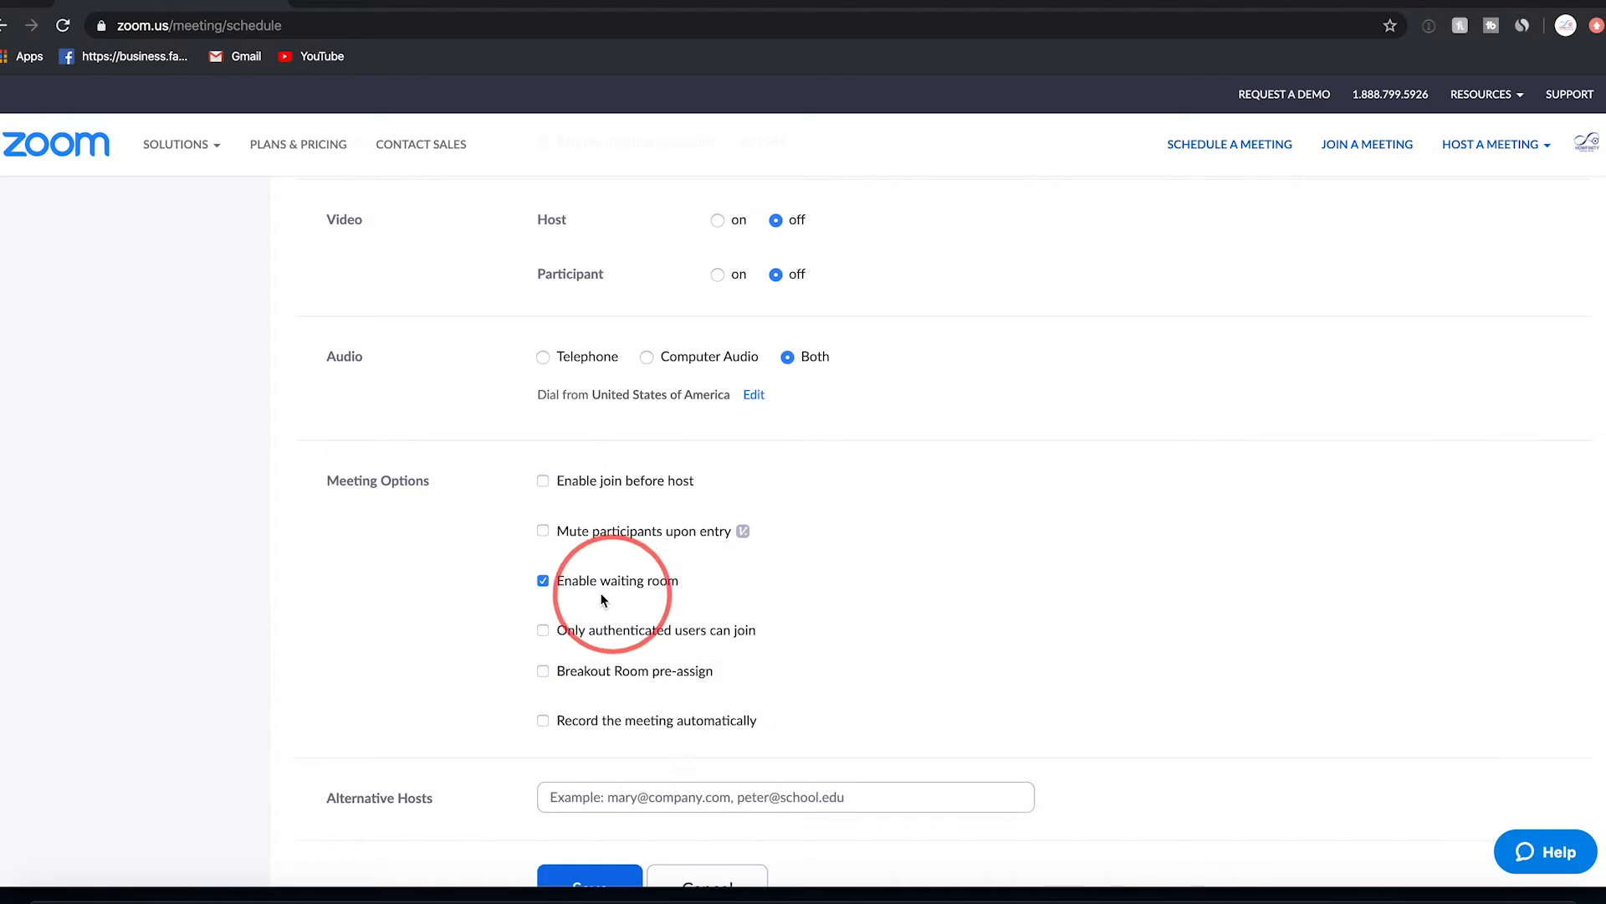
mouse_move(633, 620)
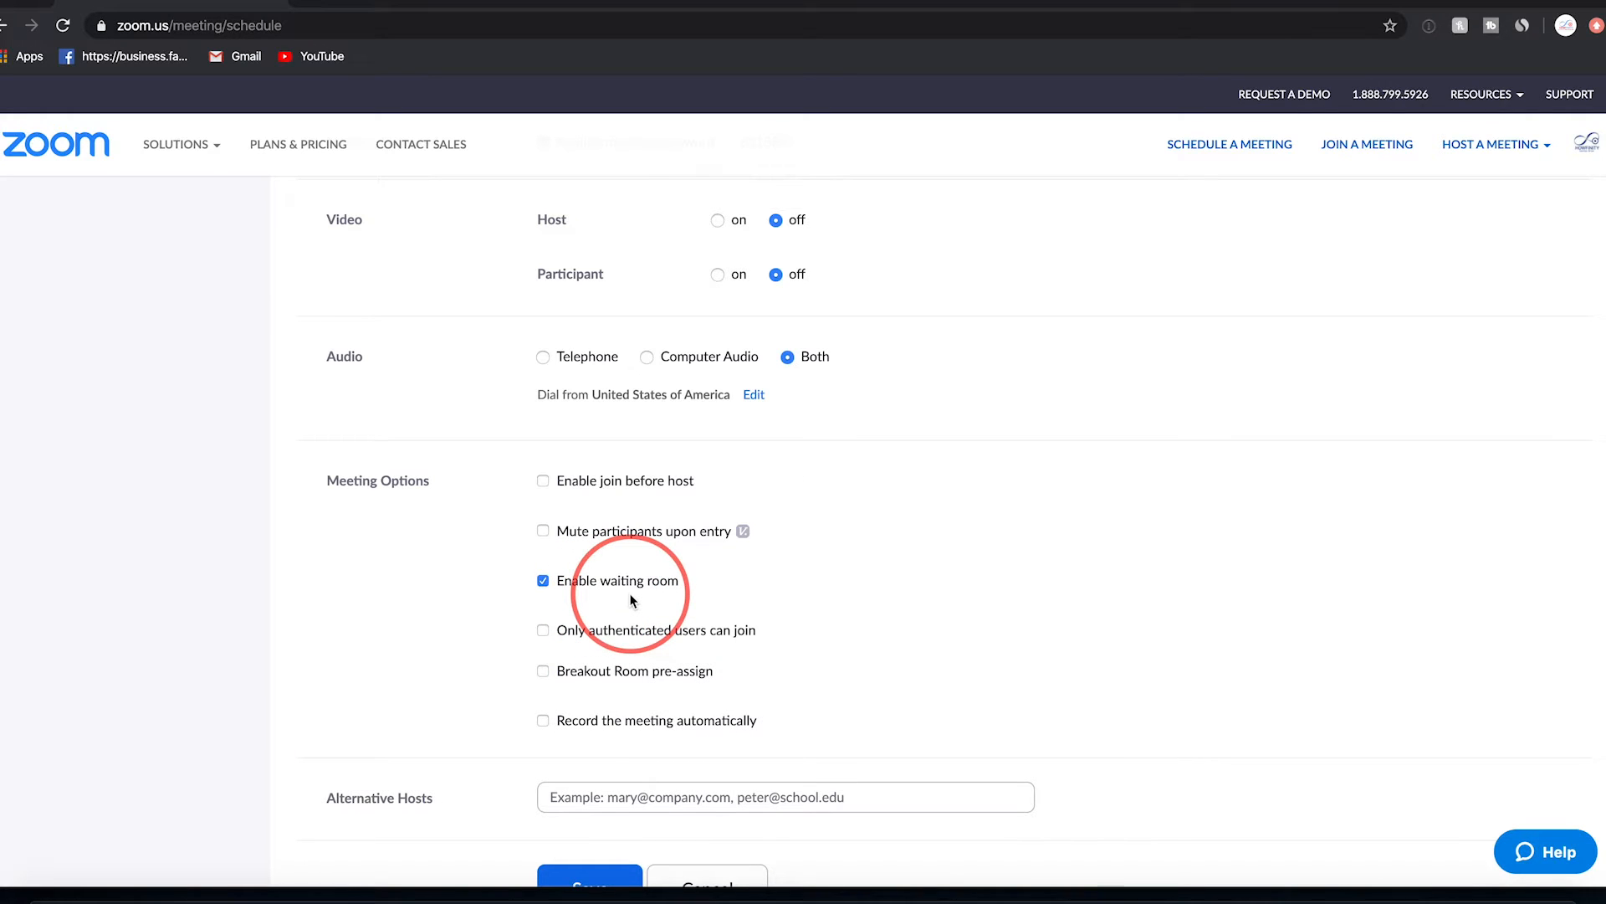
click(46, 415)
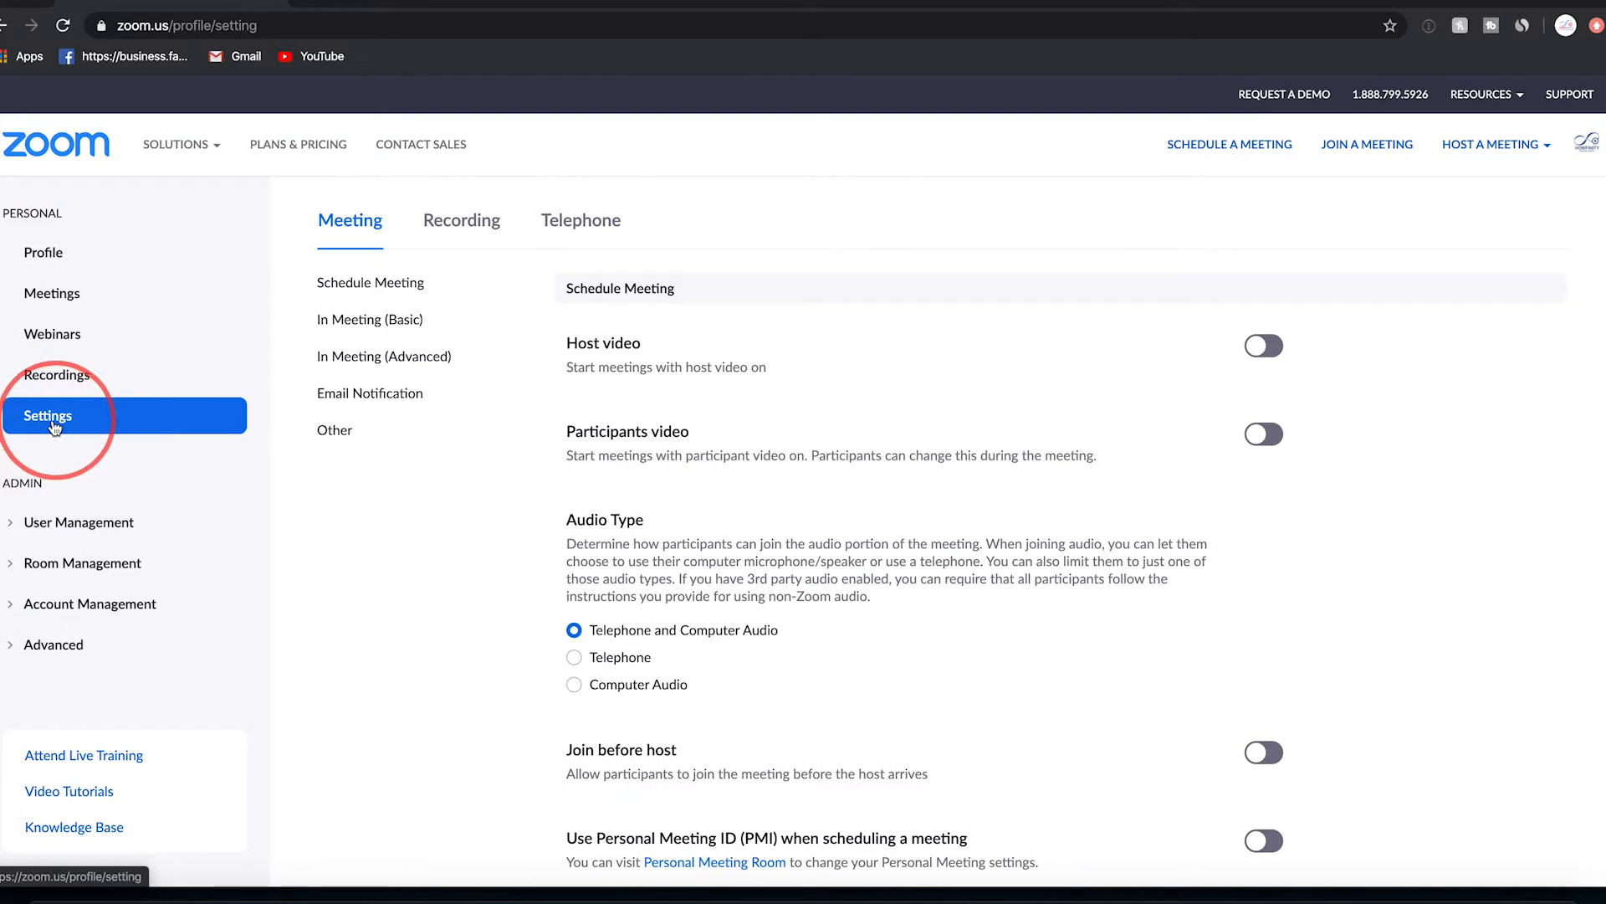
Require a password for Personal Meeting ID meetings and for participants joining by phone
scroll(down, 3)
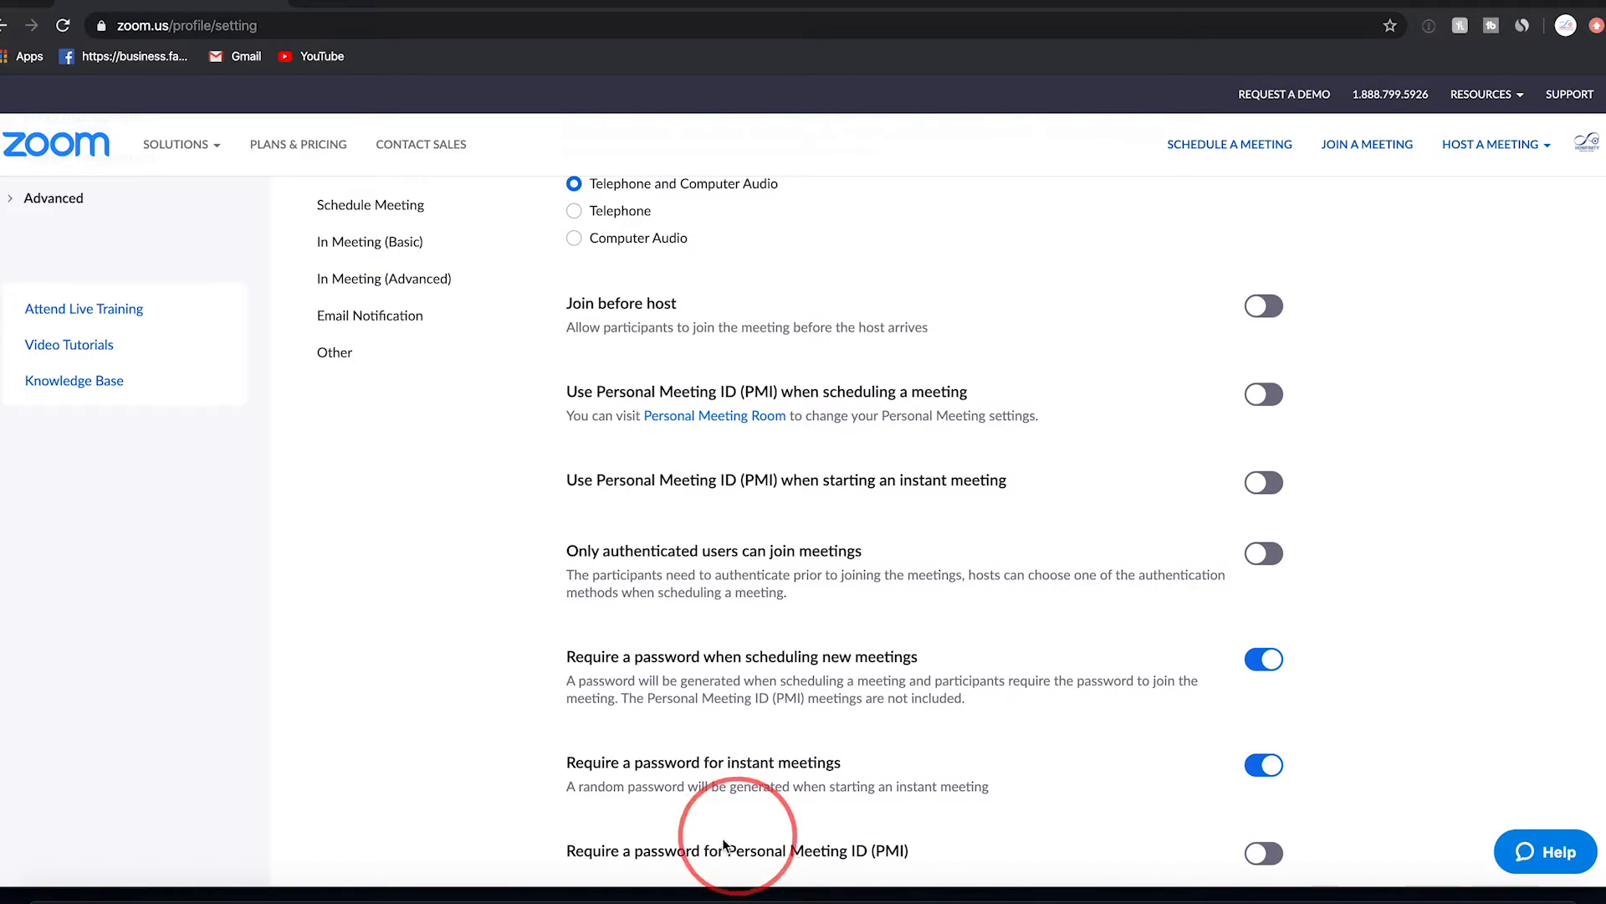
mouse_move(845, 867)
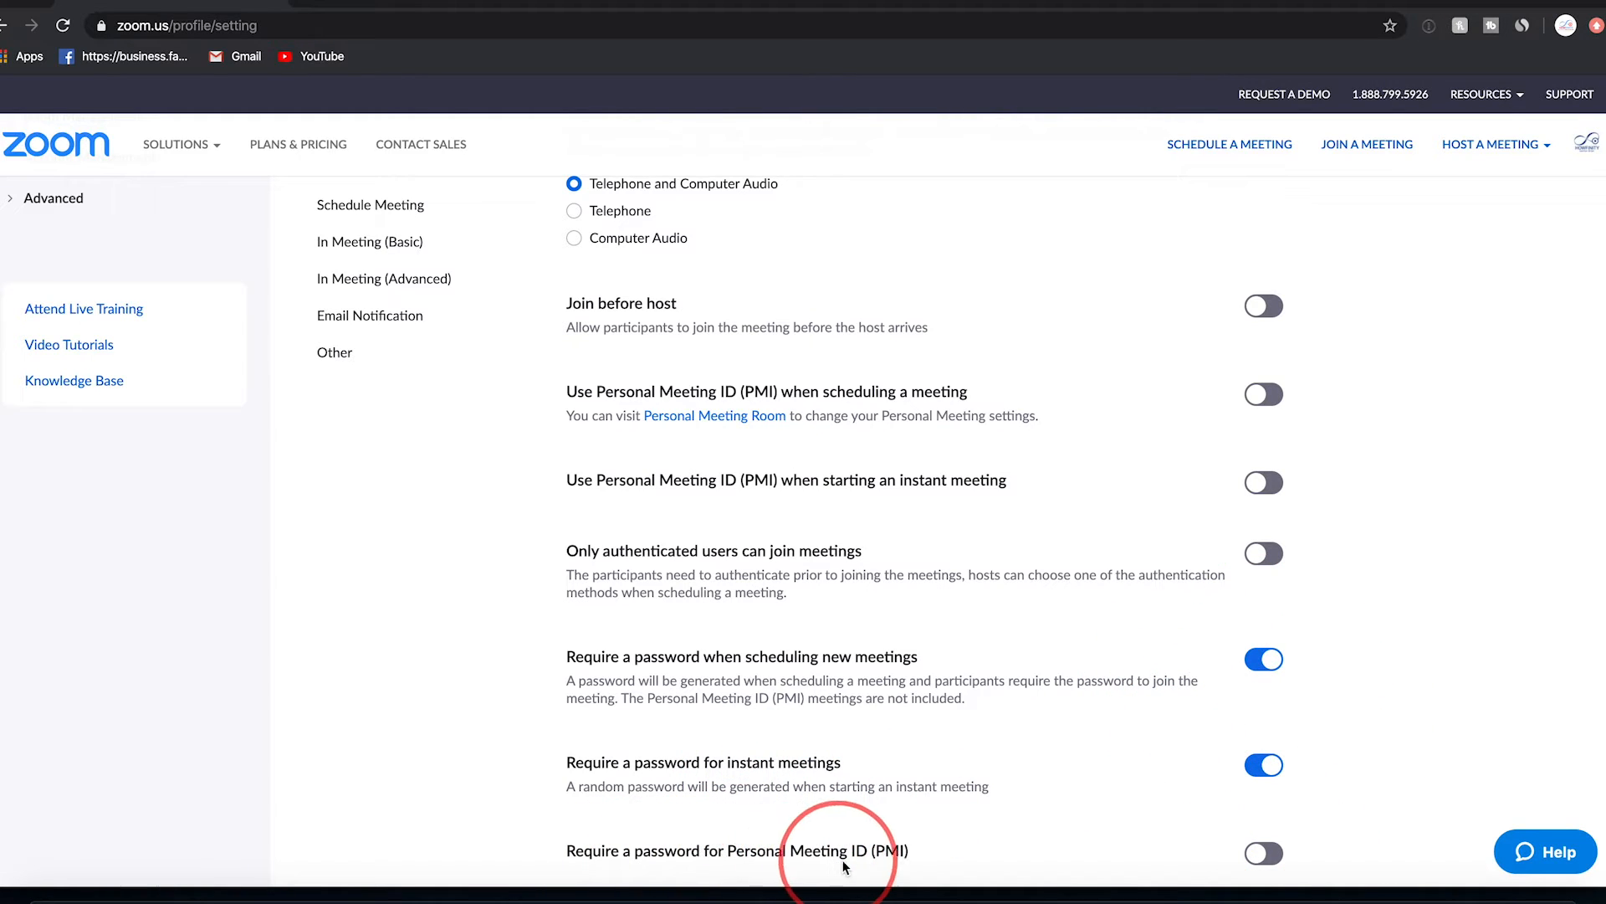
click(1265, 854)
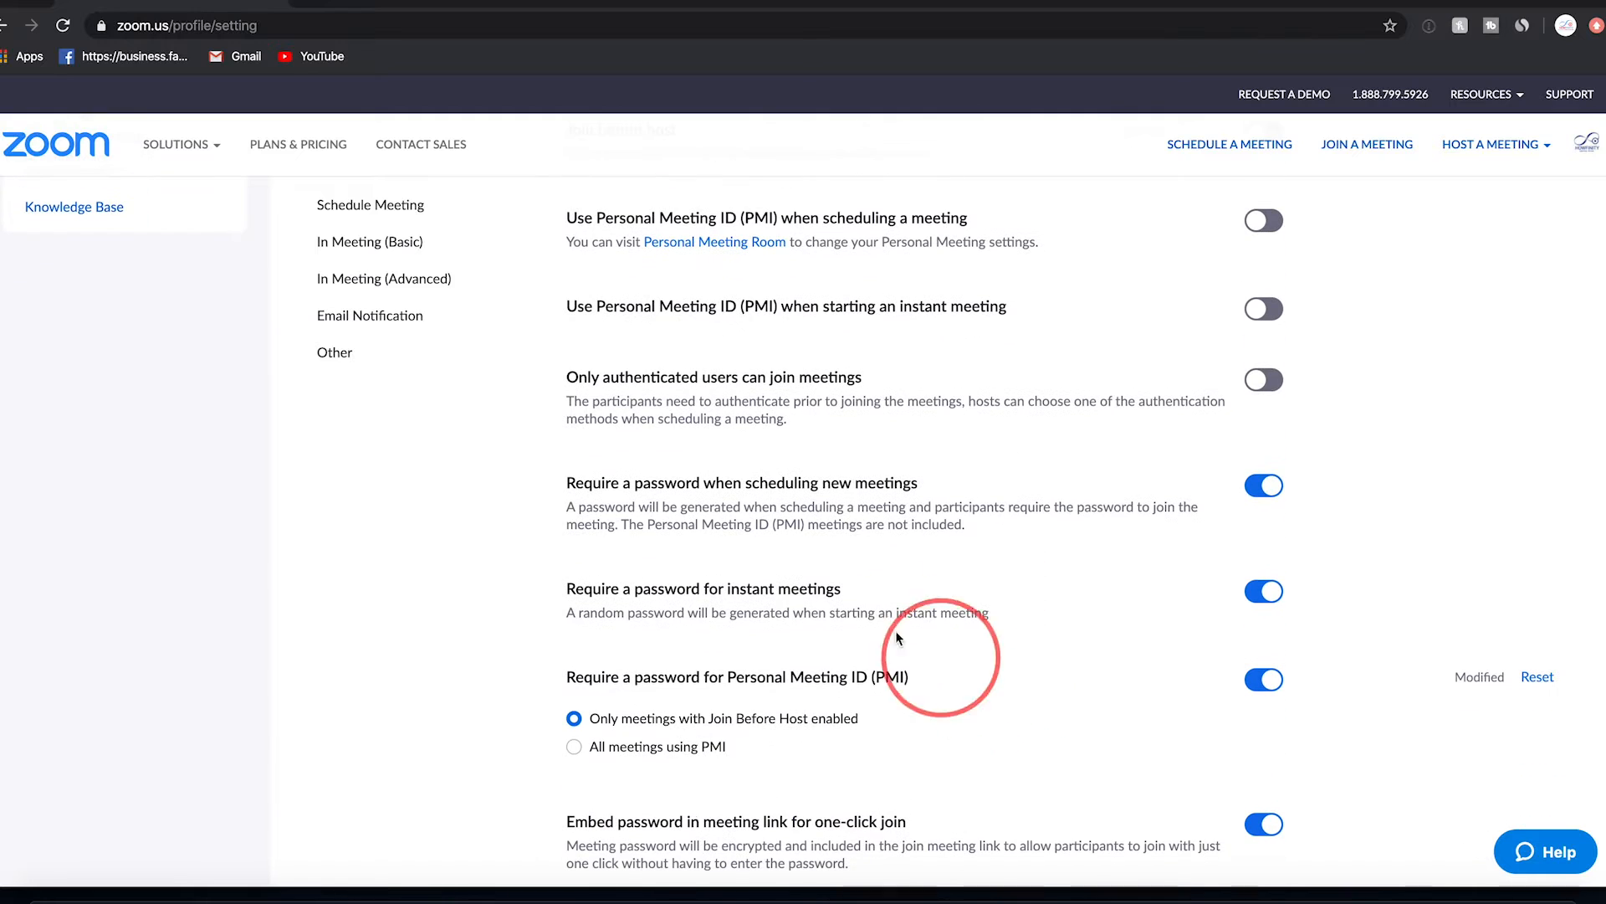
mouse_move(963, 577)
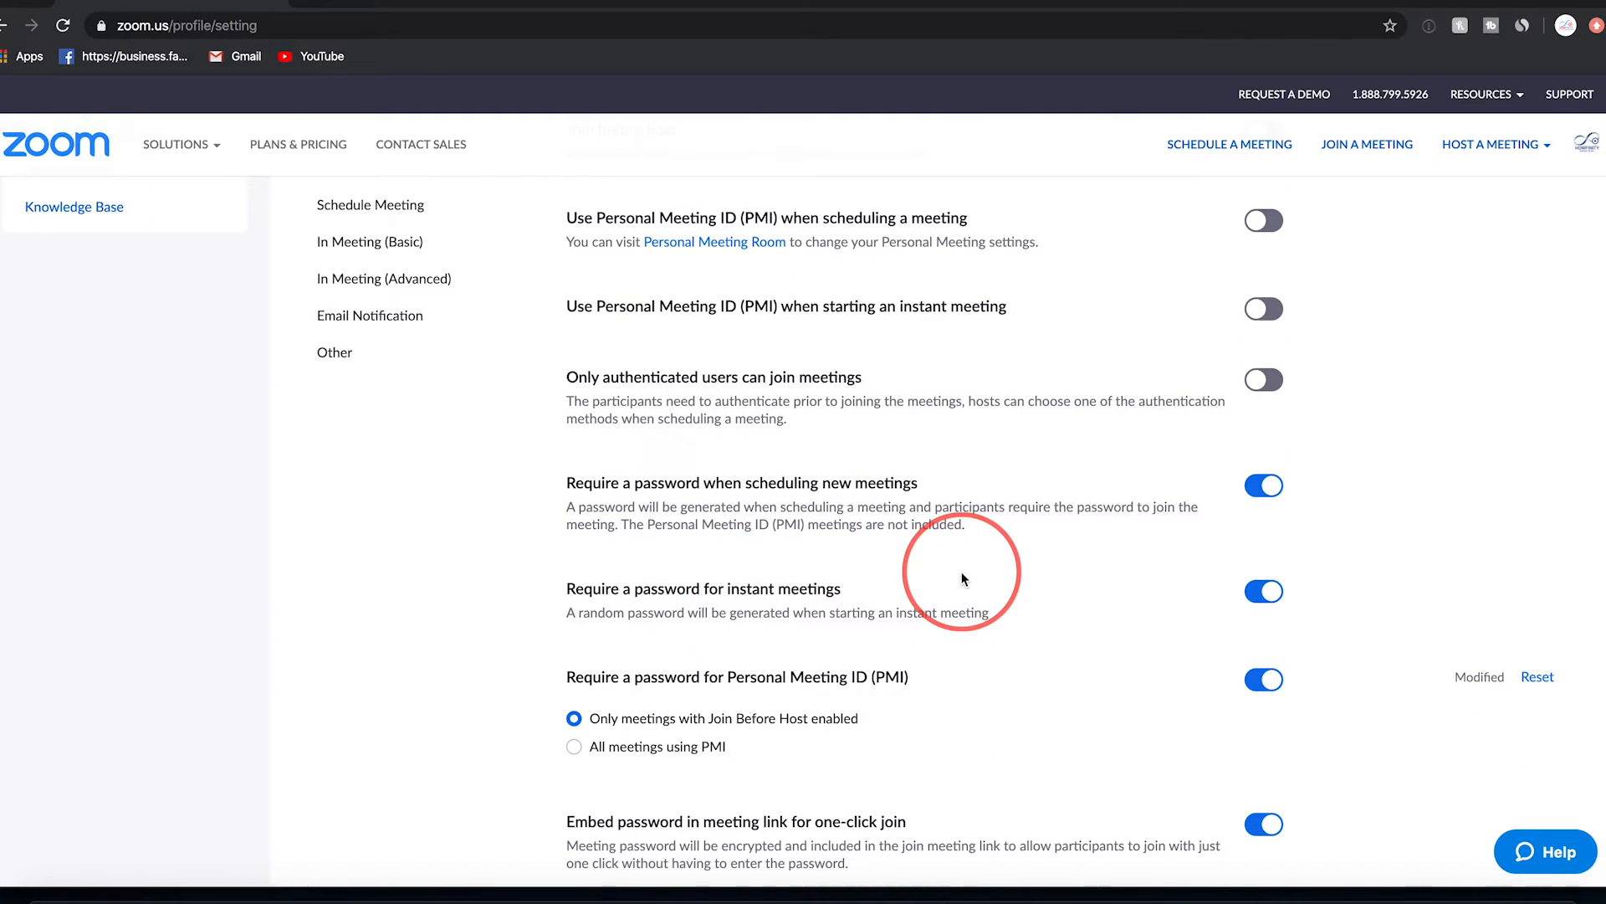
scroll(down, 3)
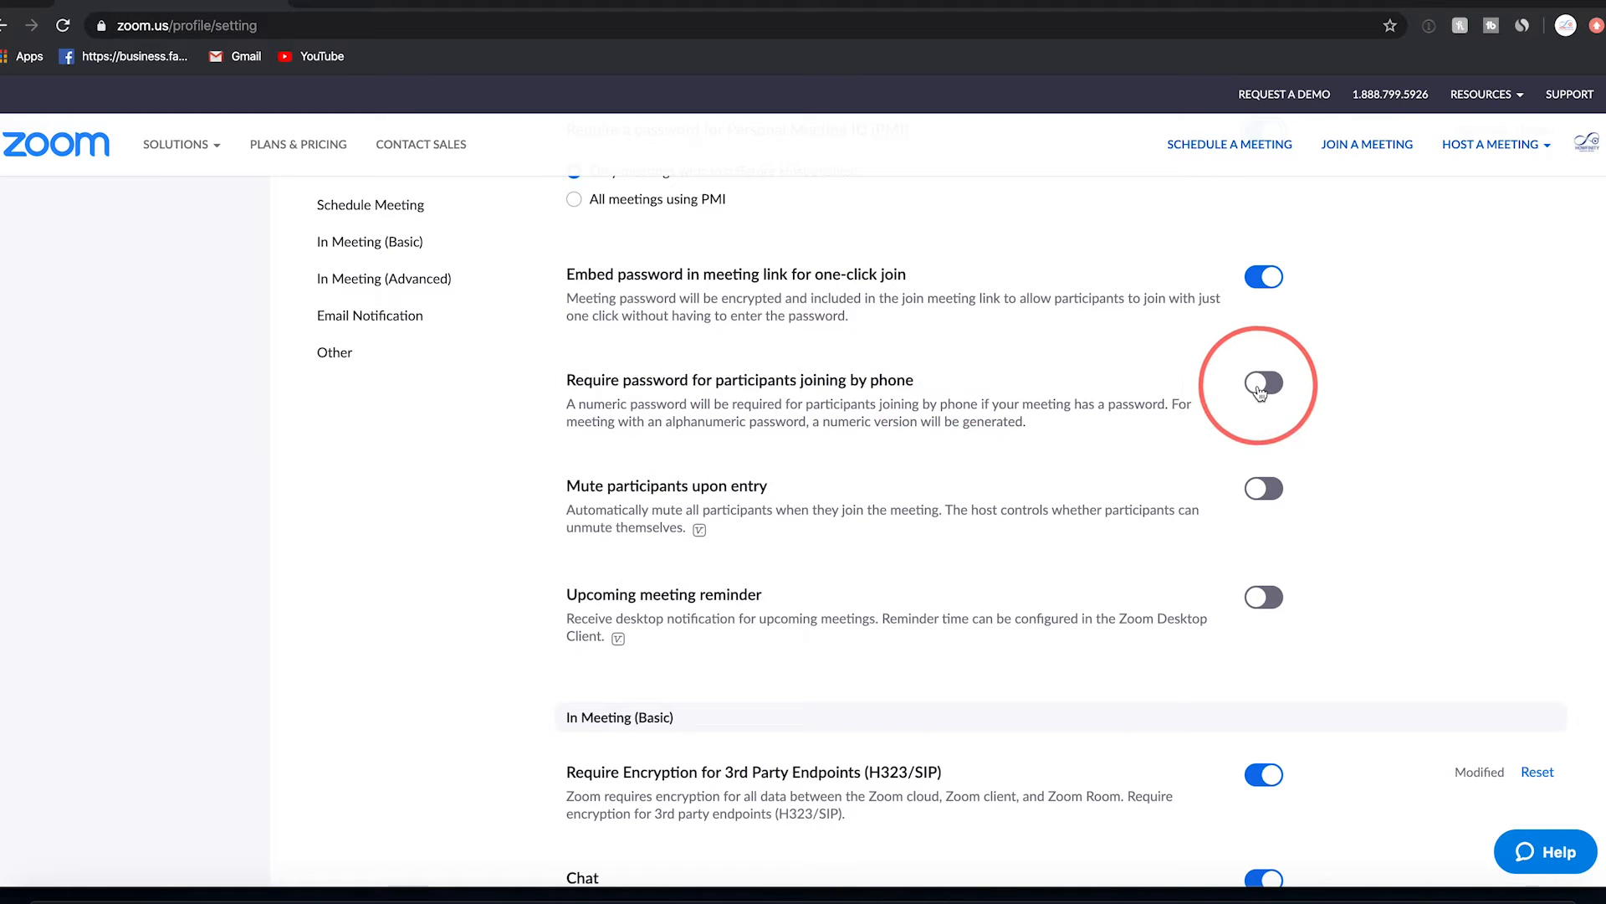
click(1263, 384)
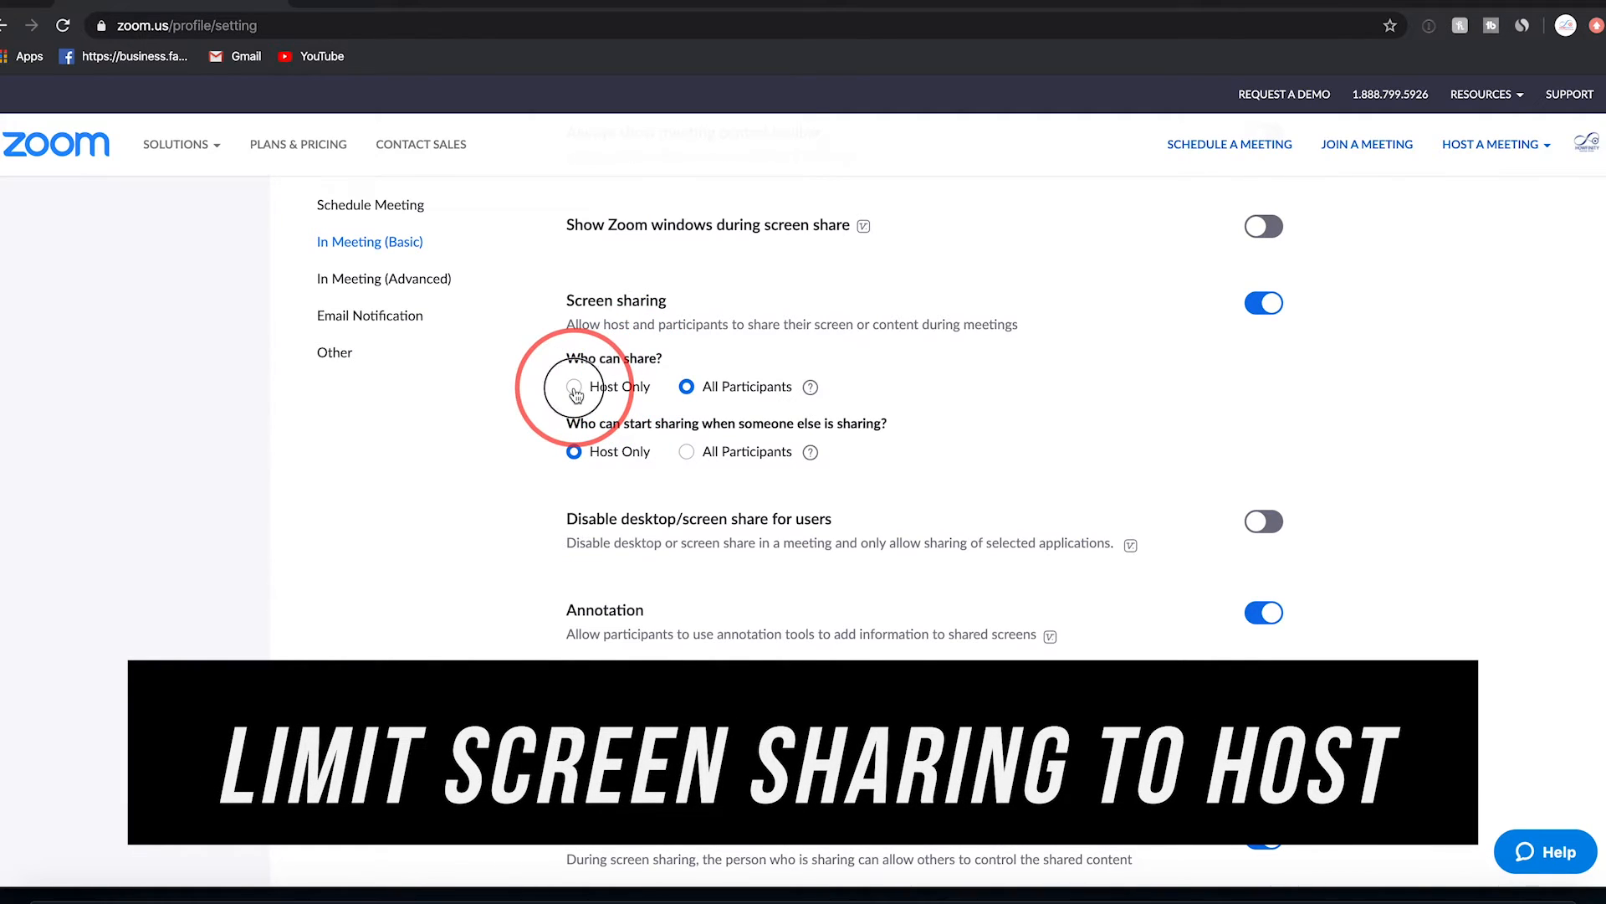
Set Who can share to Host Only, save it, and go to In Meeting (Advanced) settings
click(573, 387)
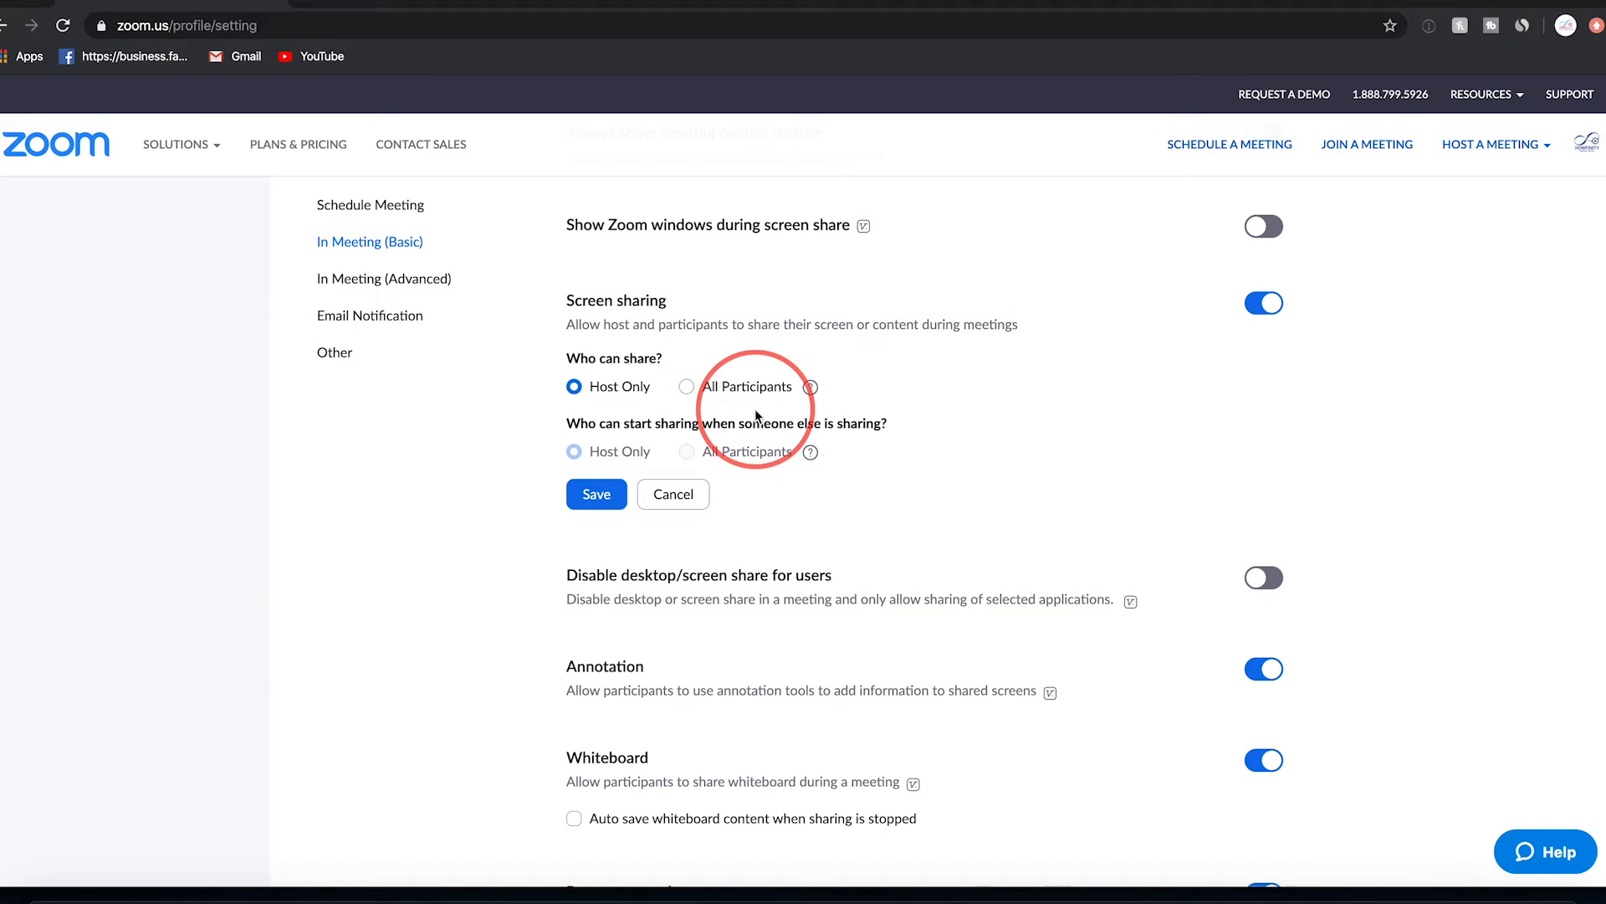
click(596, 493)
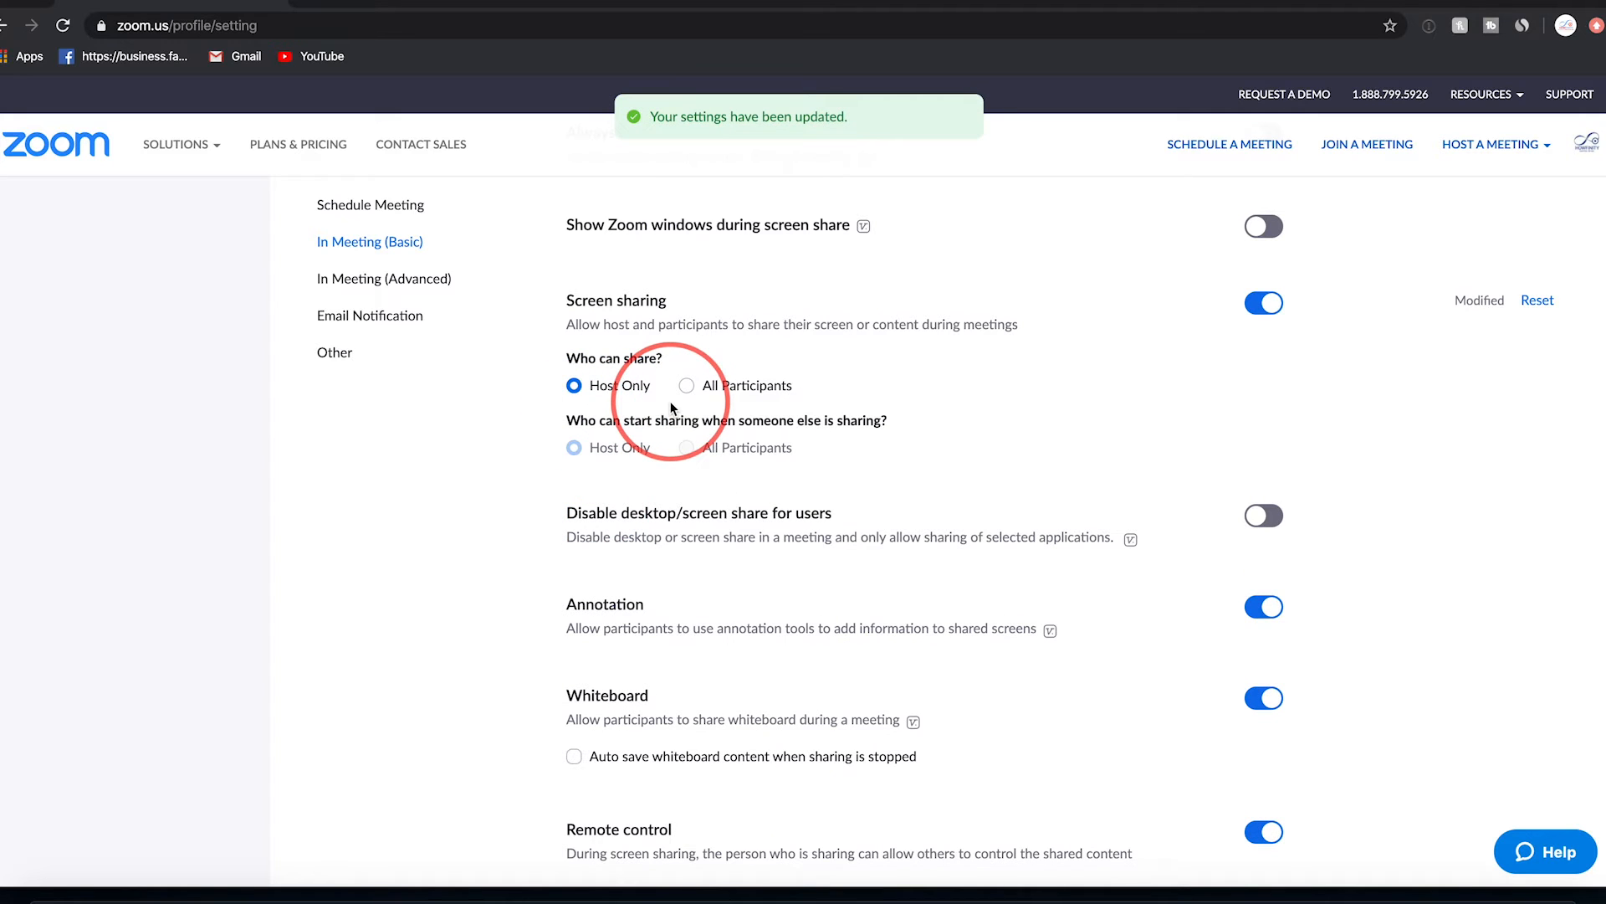
click(383, 278)
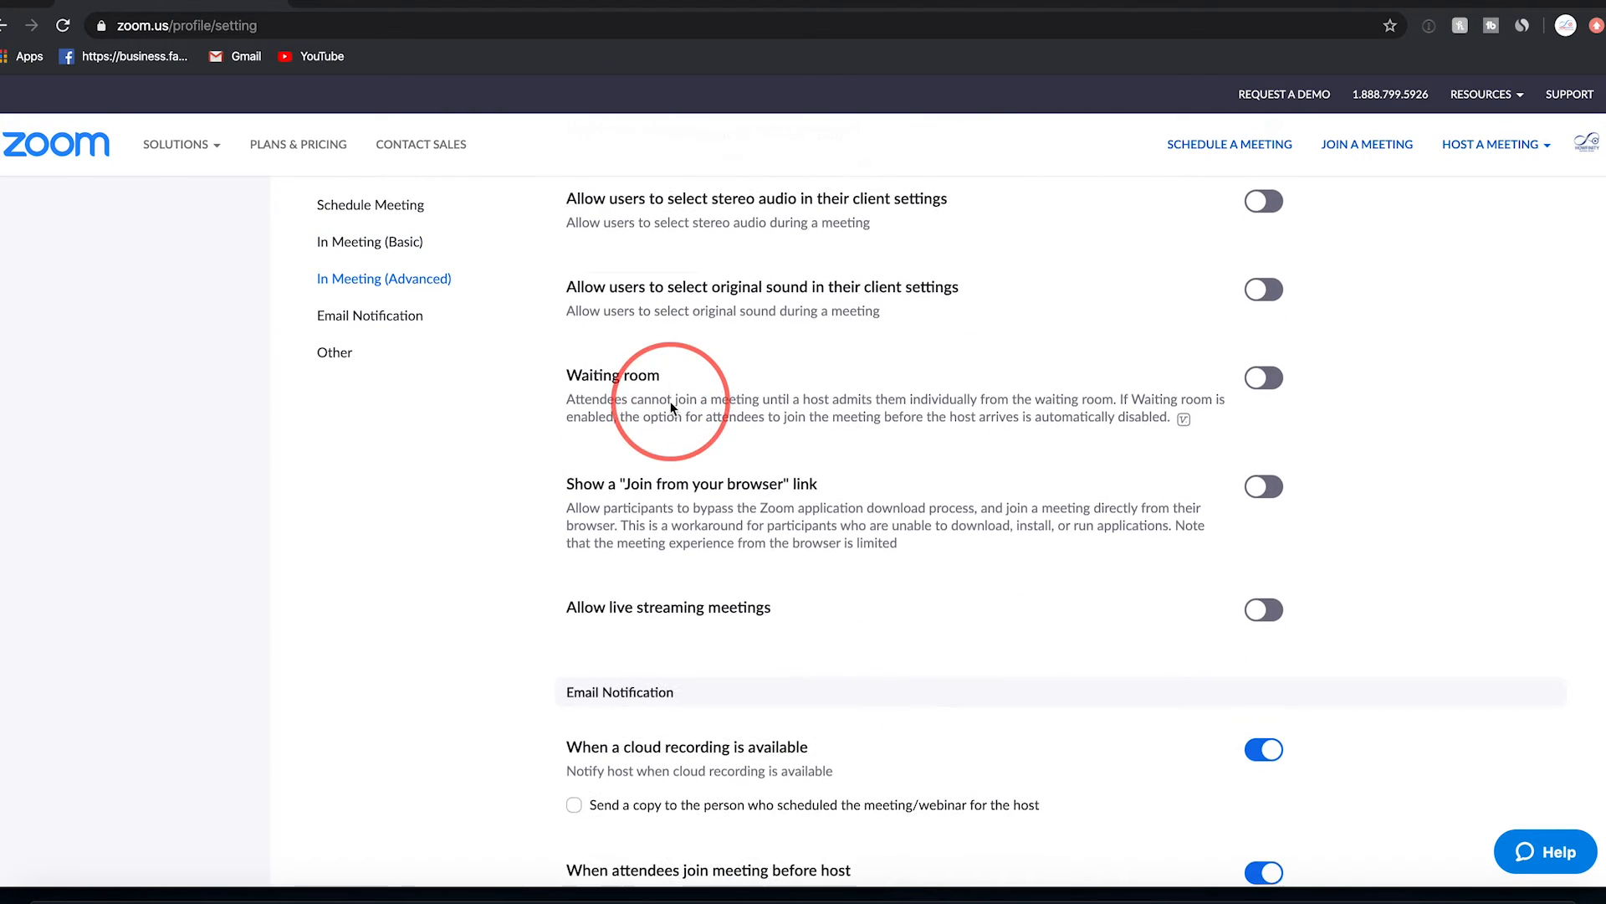
Switch on the Waiting room toggle for the account's meetings
scroll(down, 3)
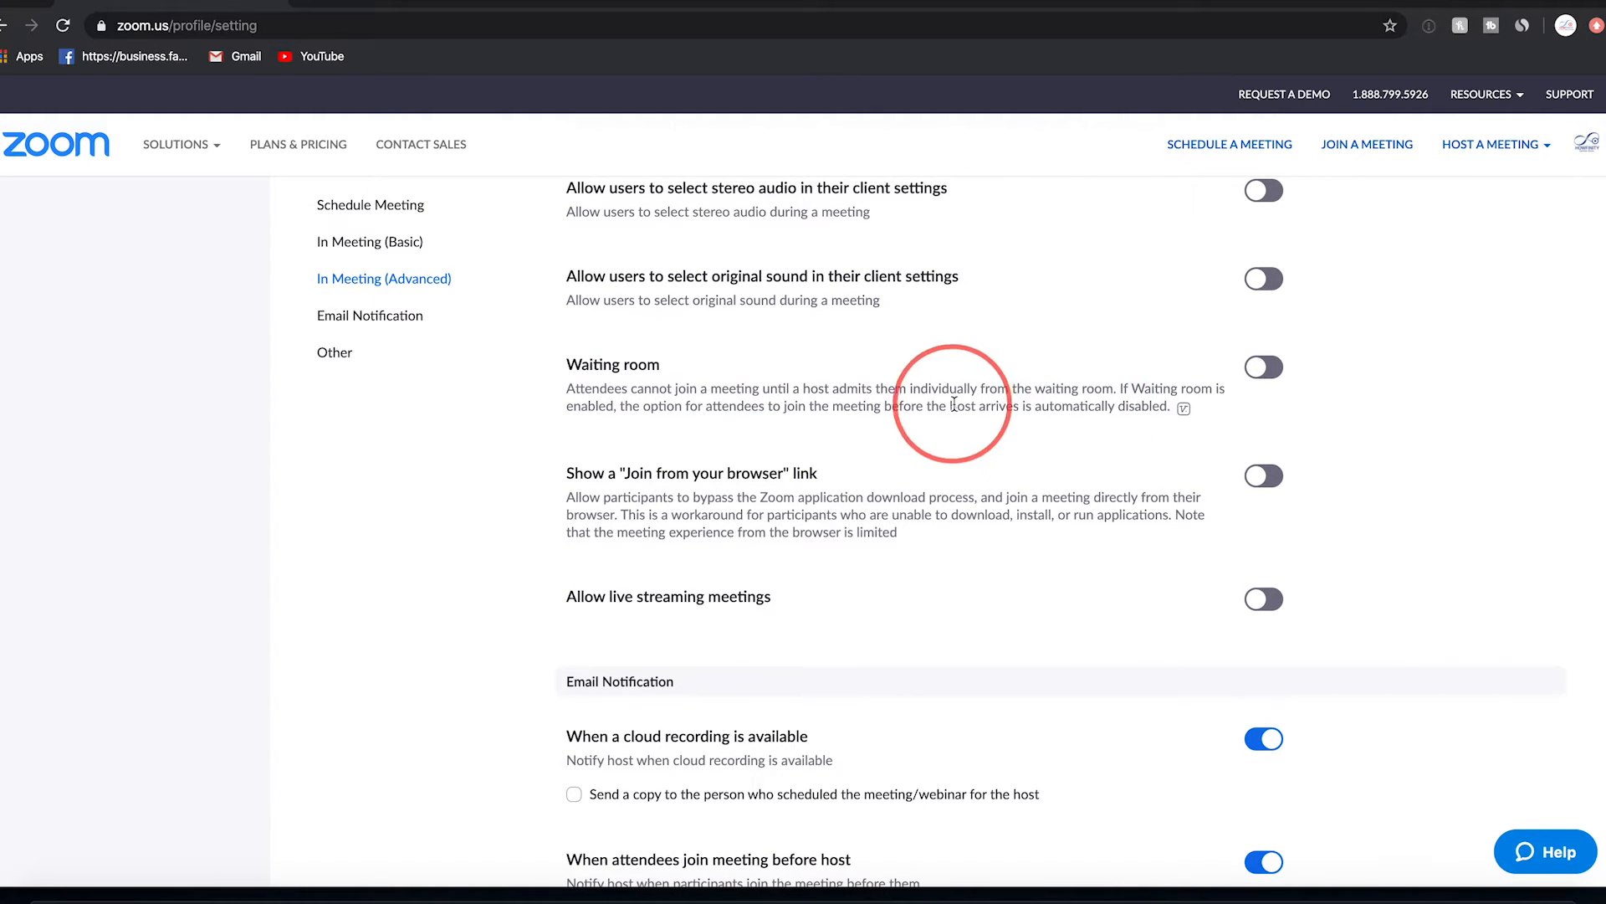
click(1265, 366)
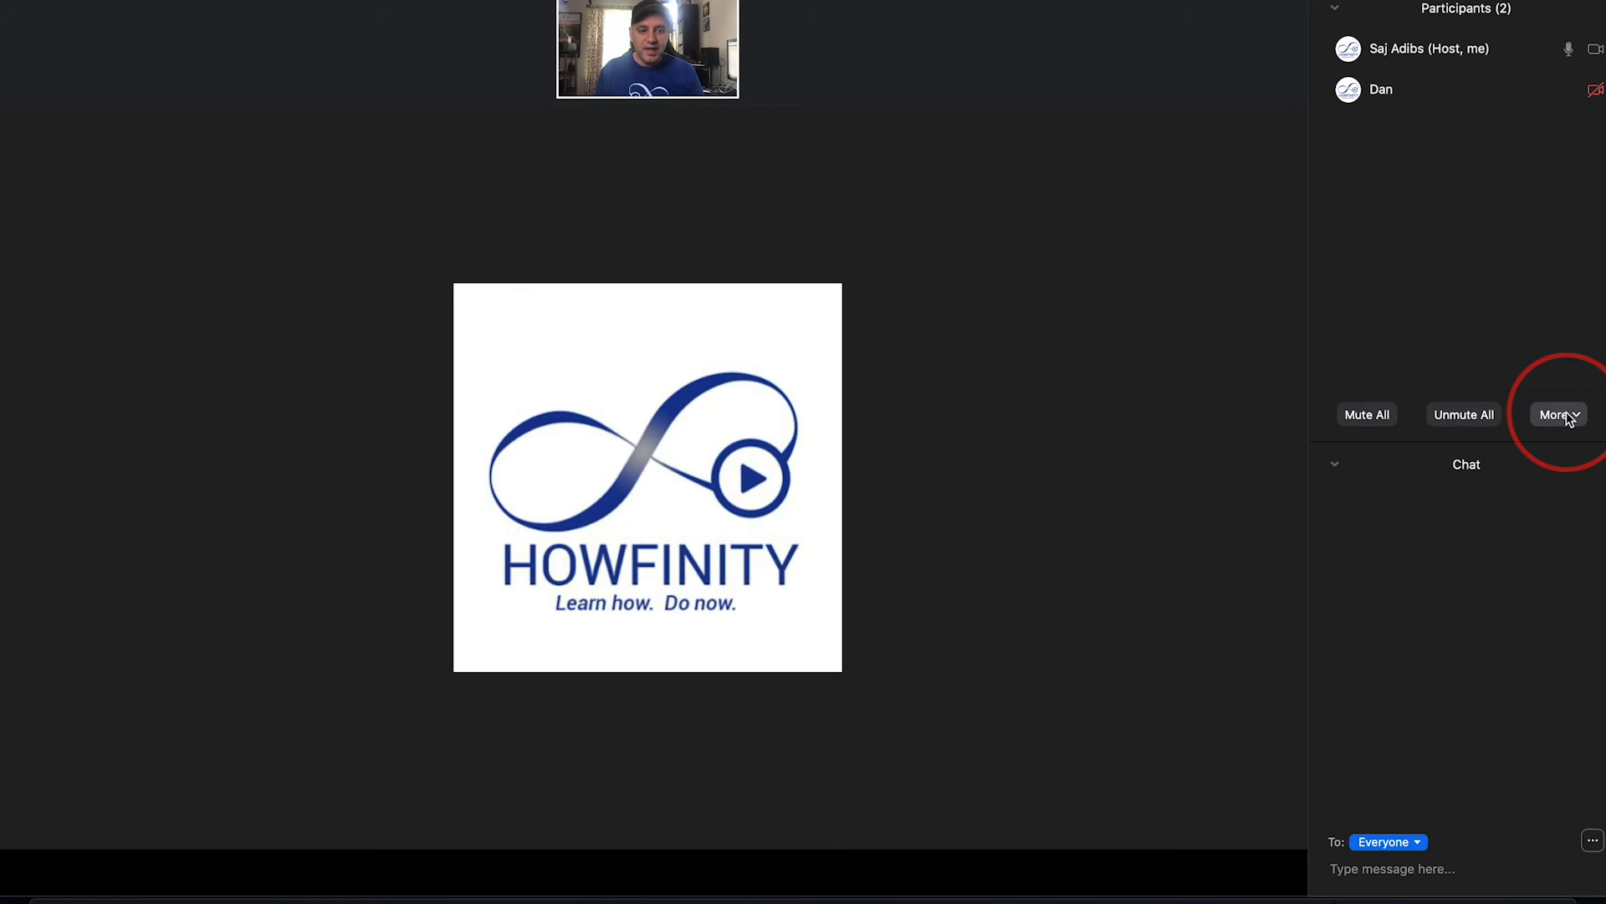
Lock the running meeting from the Participants panel's More menu
click(1560, 415)
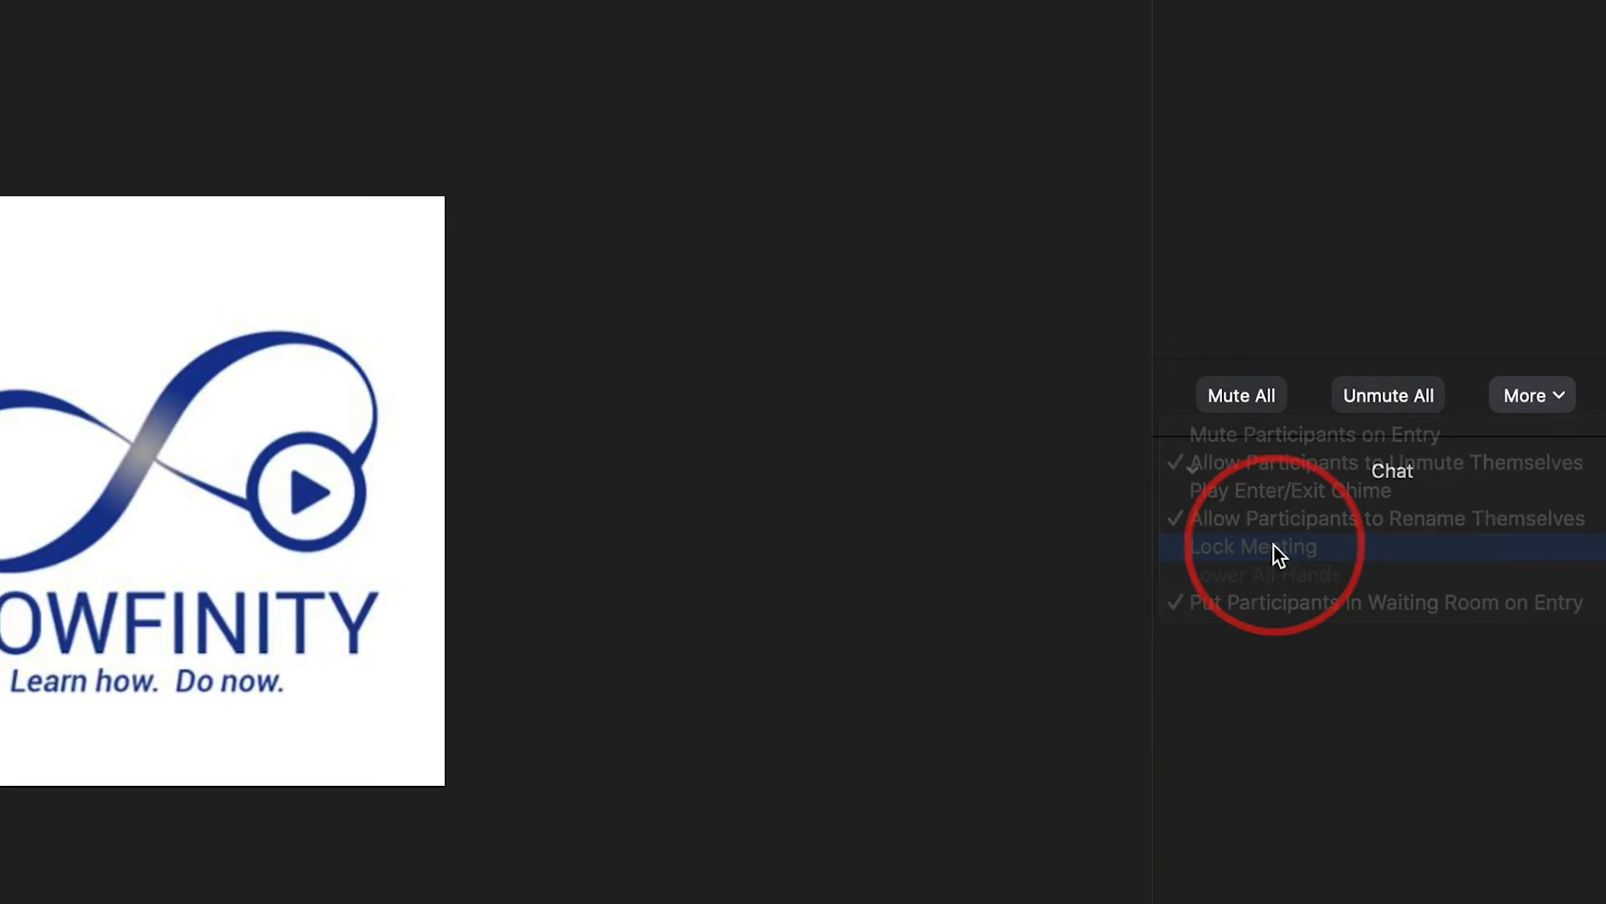
click(1252, 545)
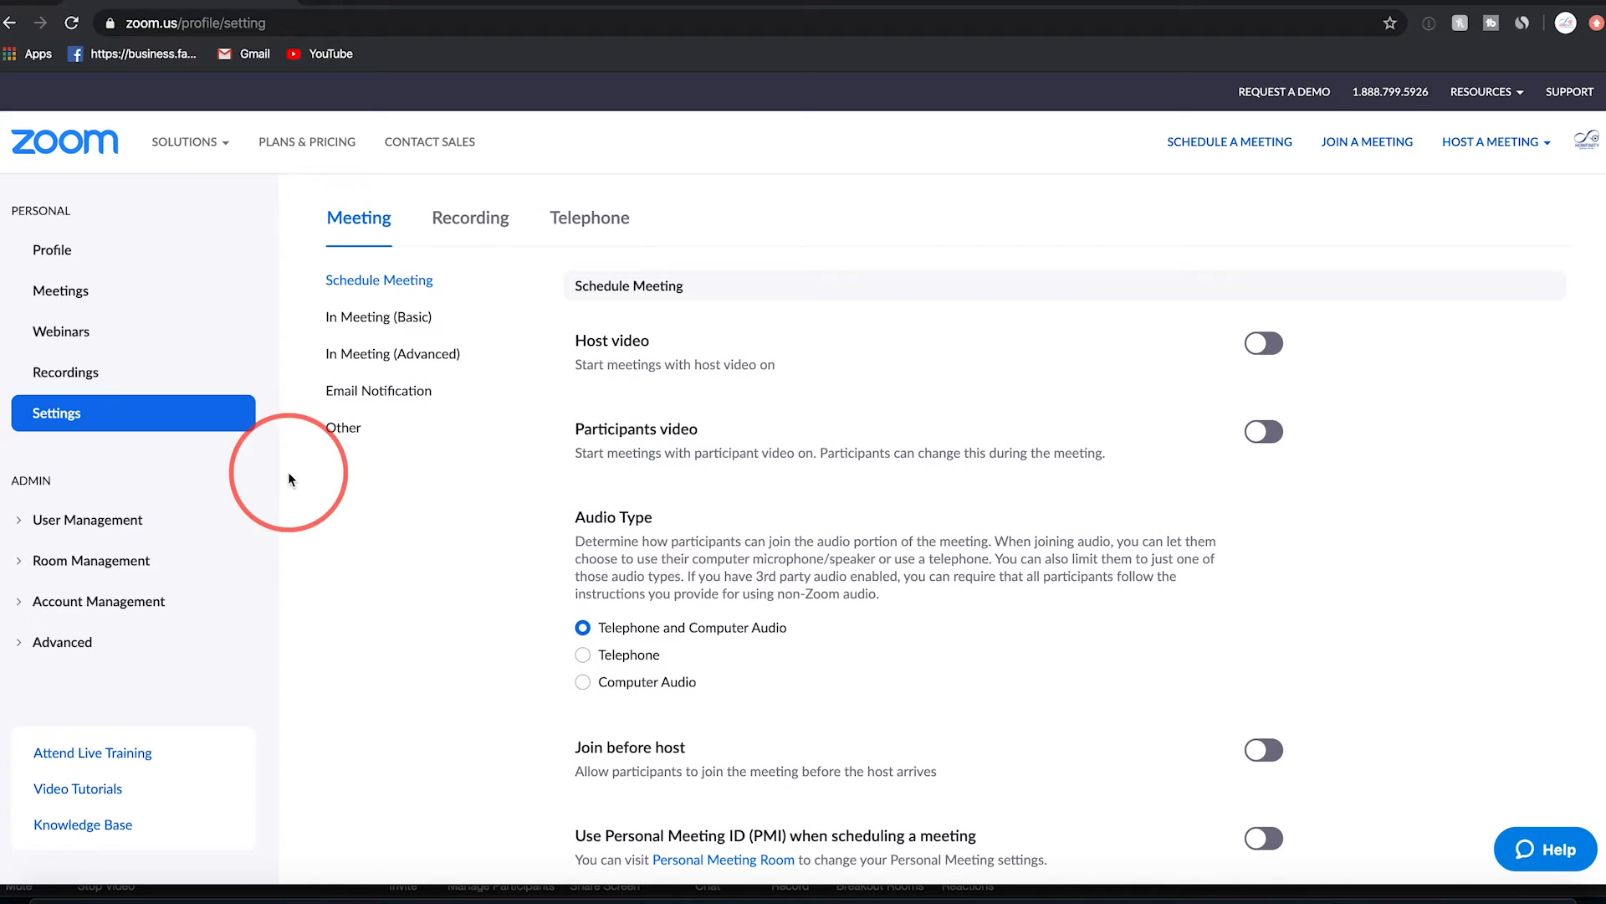
mouse_move(60, 418)
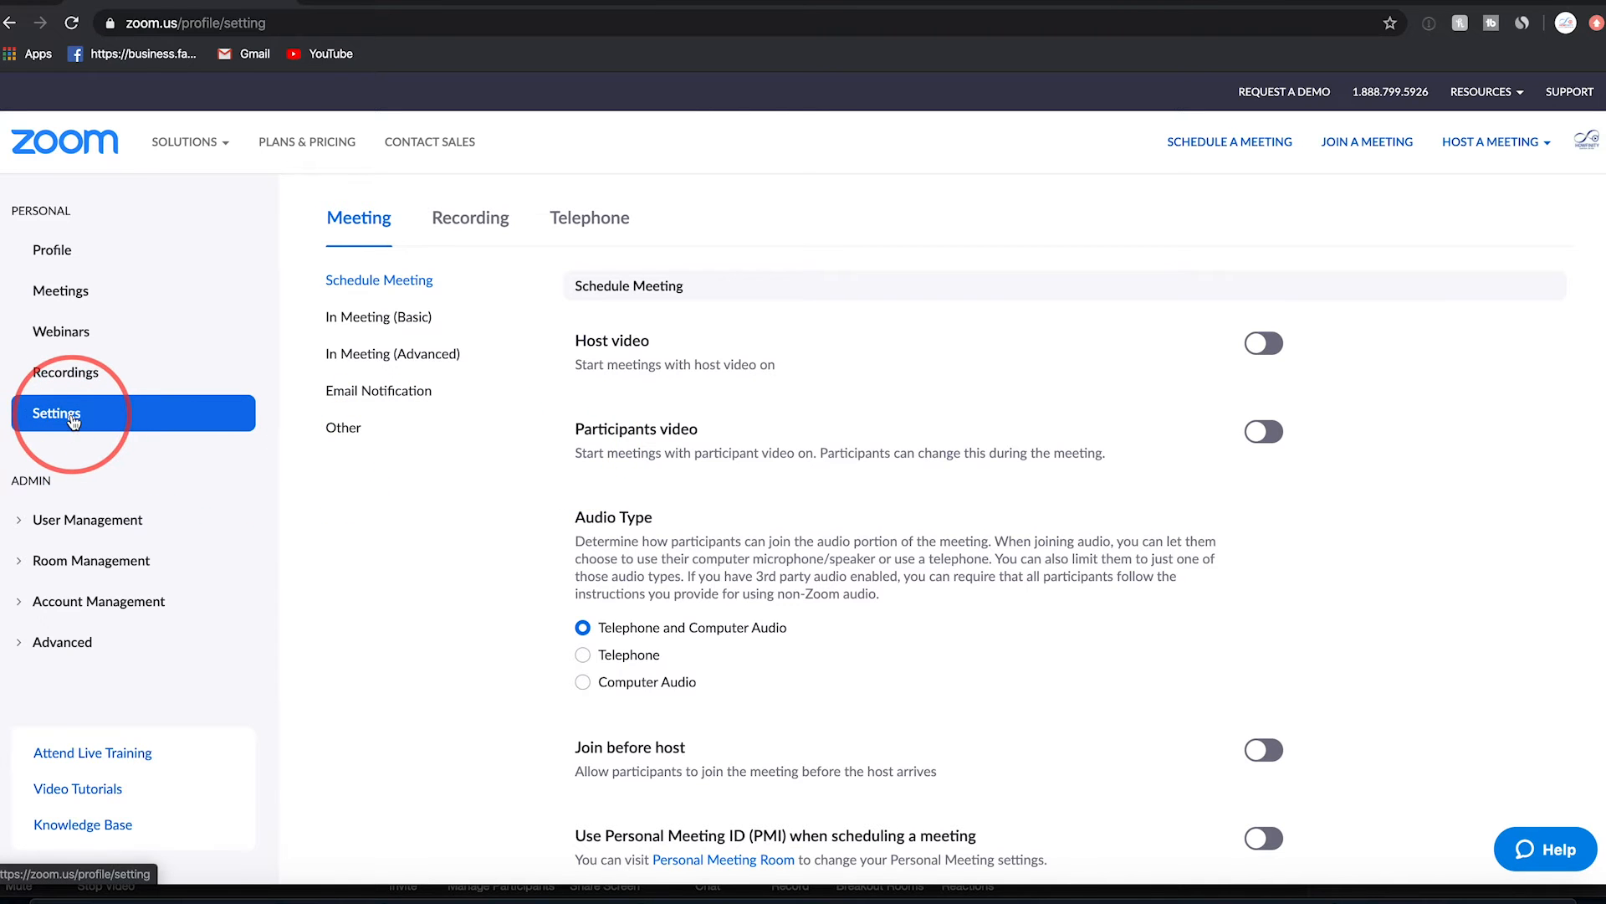
Switch on Only authenticated users can join meetings and edit the Sign in to Zoom option
click(367, 251)
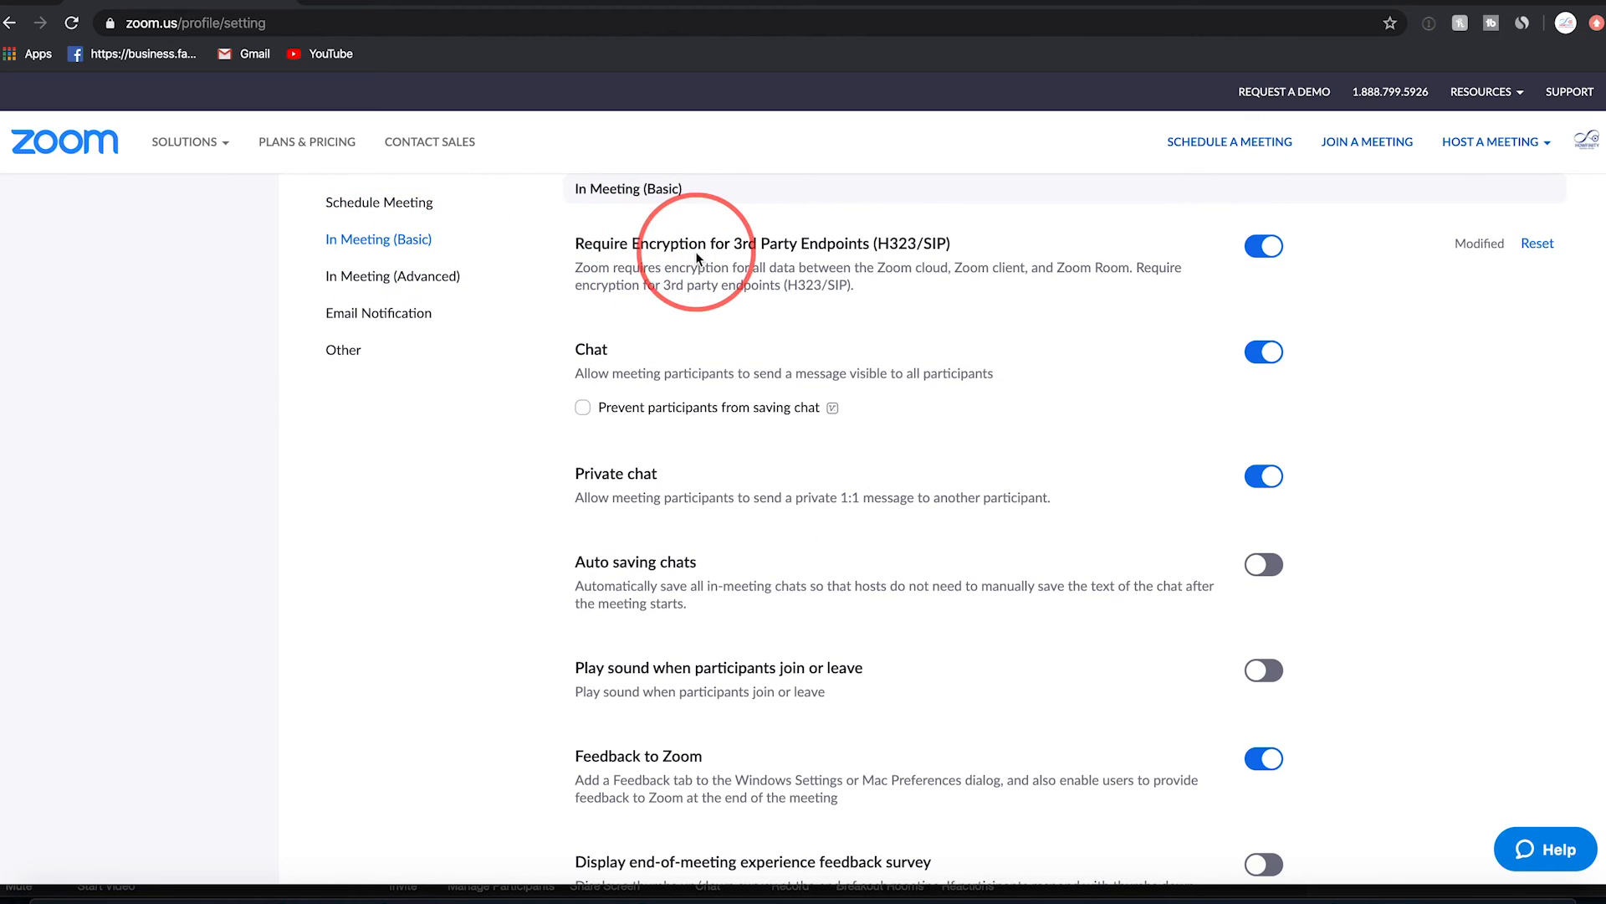
mouse_move(676, 292)
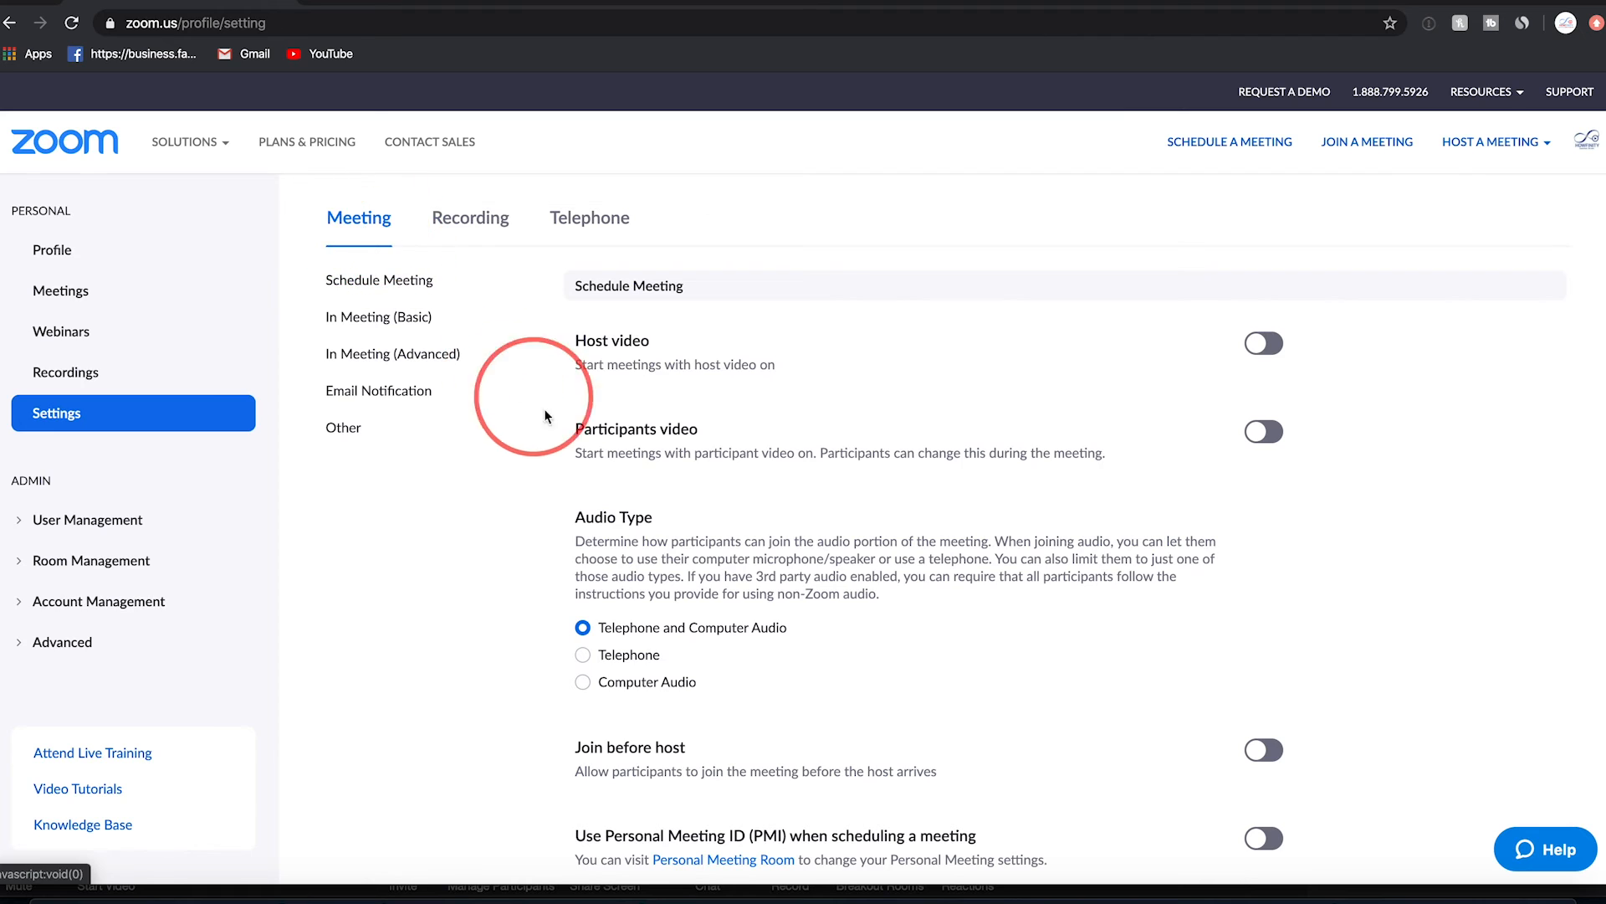
scroll(down, 3)
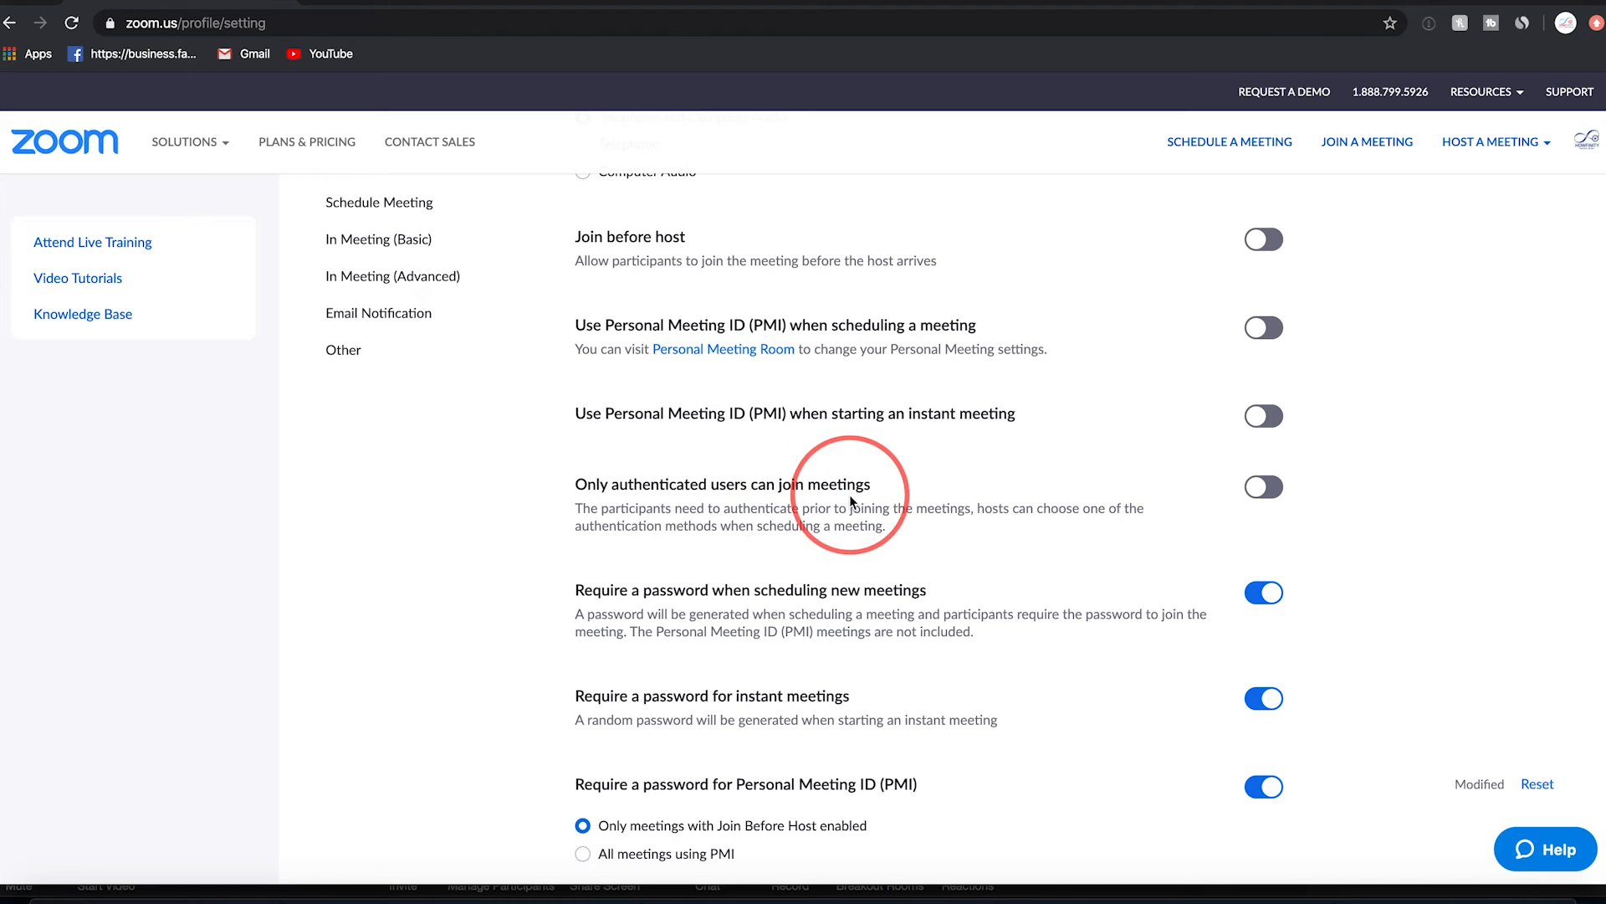
click(1265, 487)
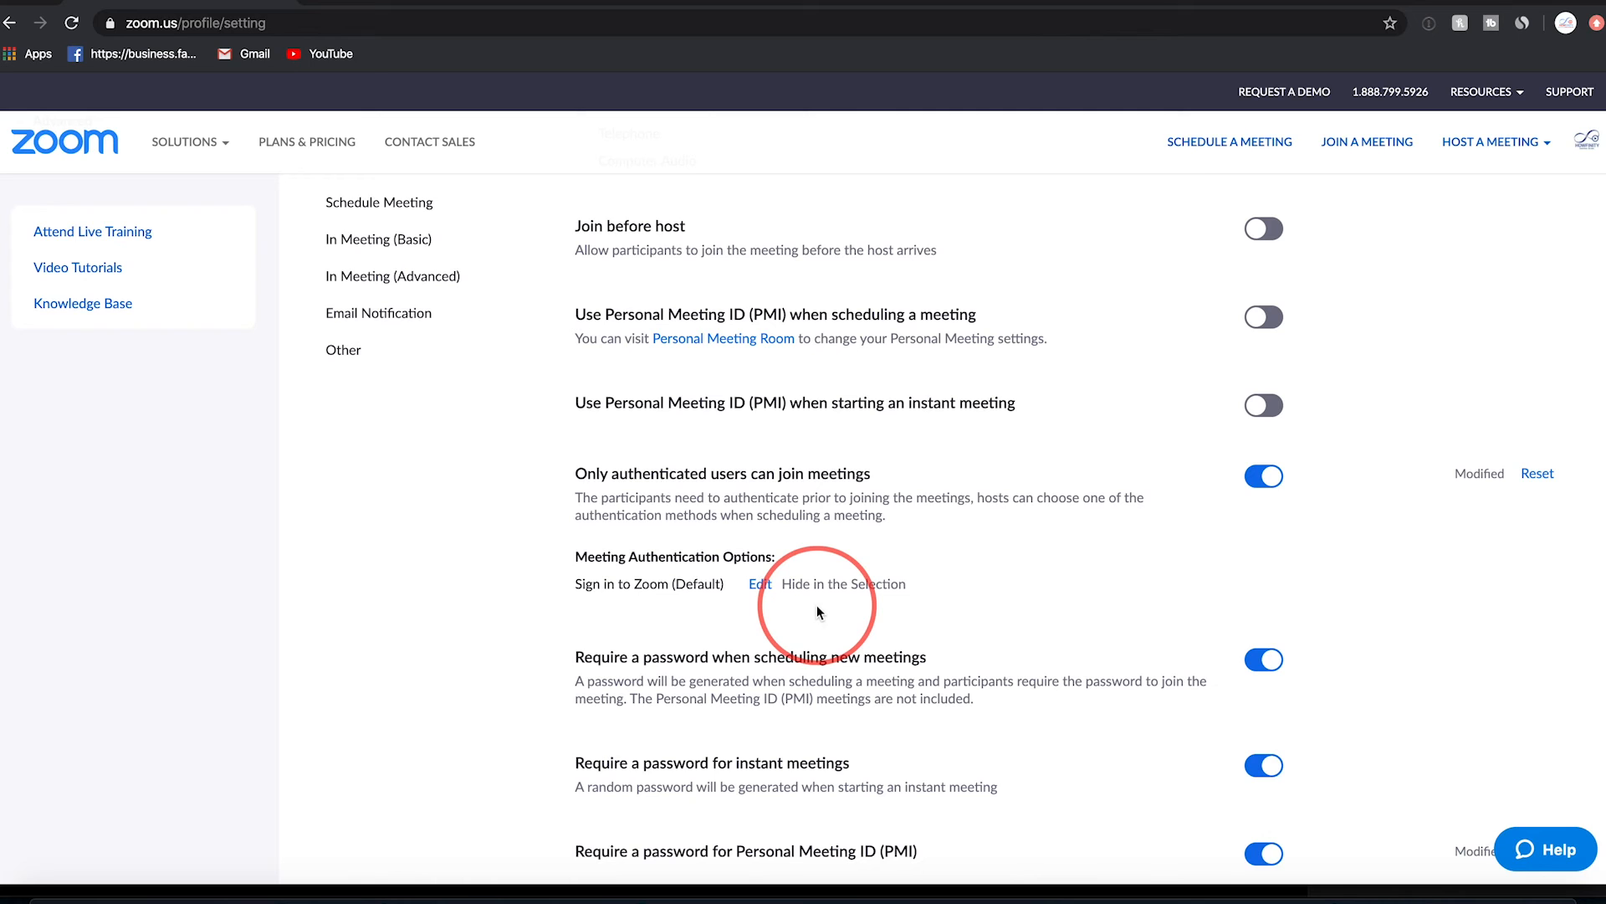
click(760, 584)
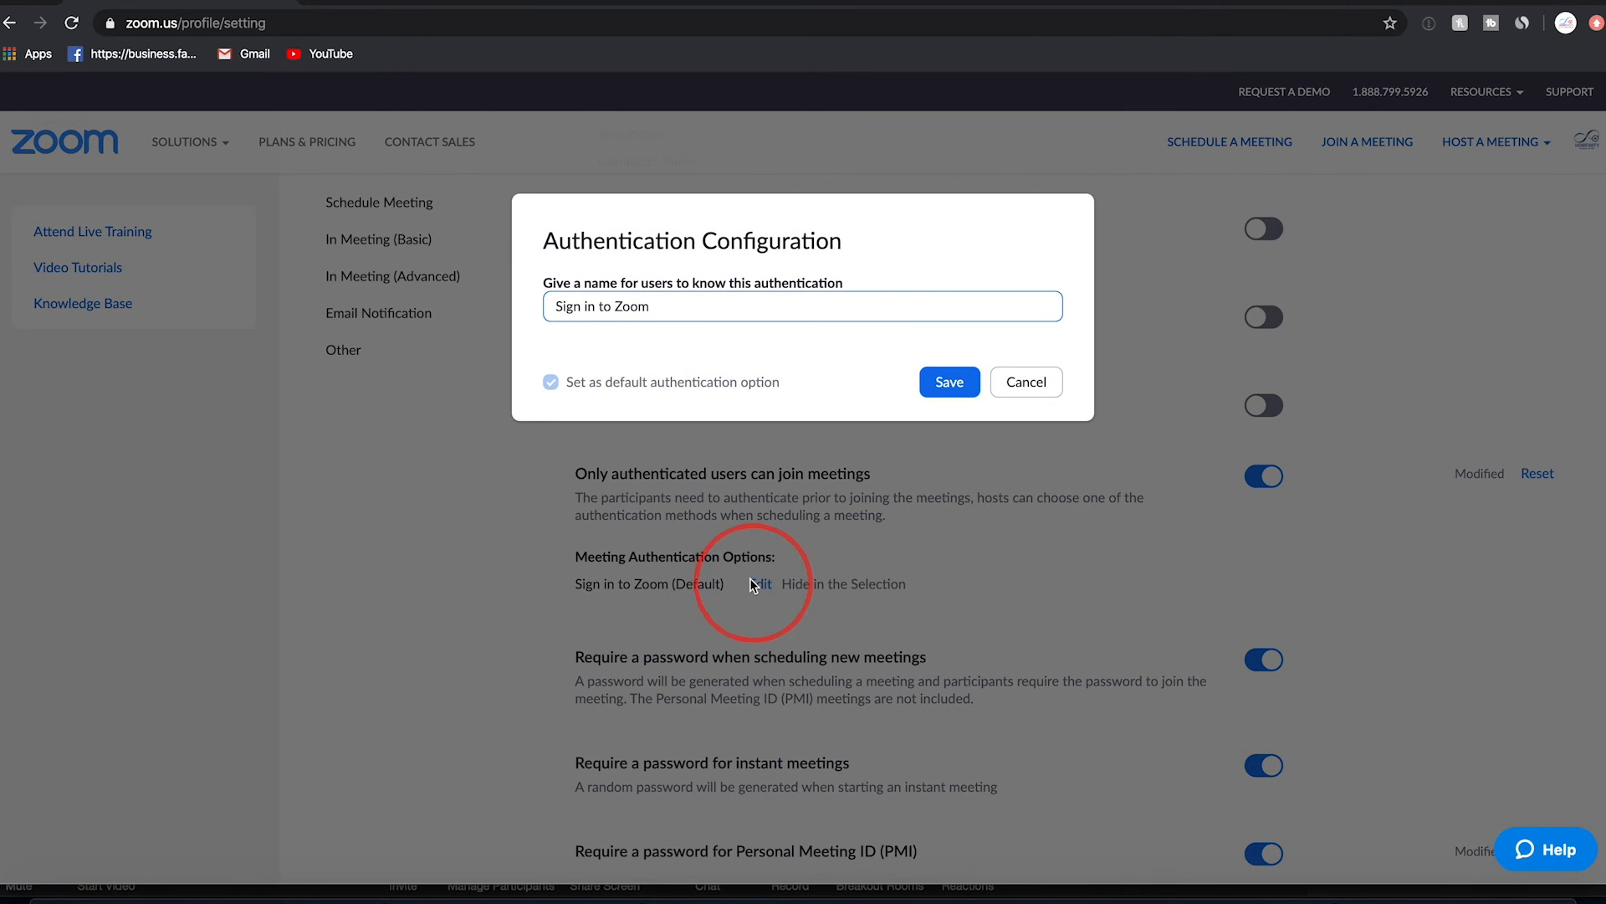